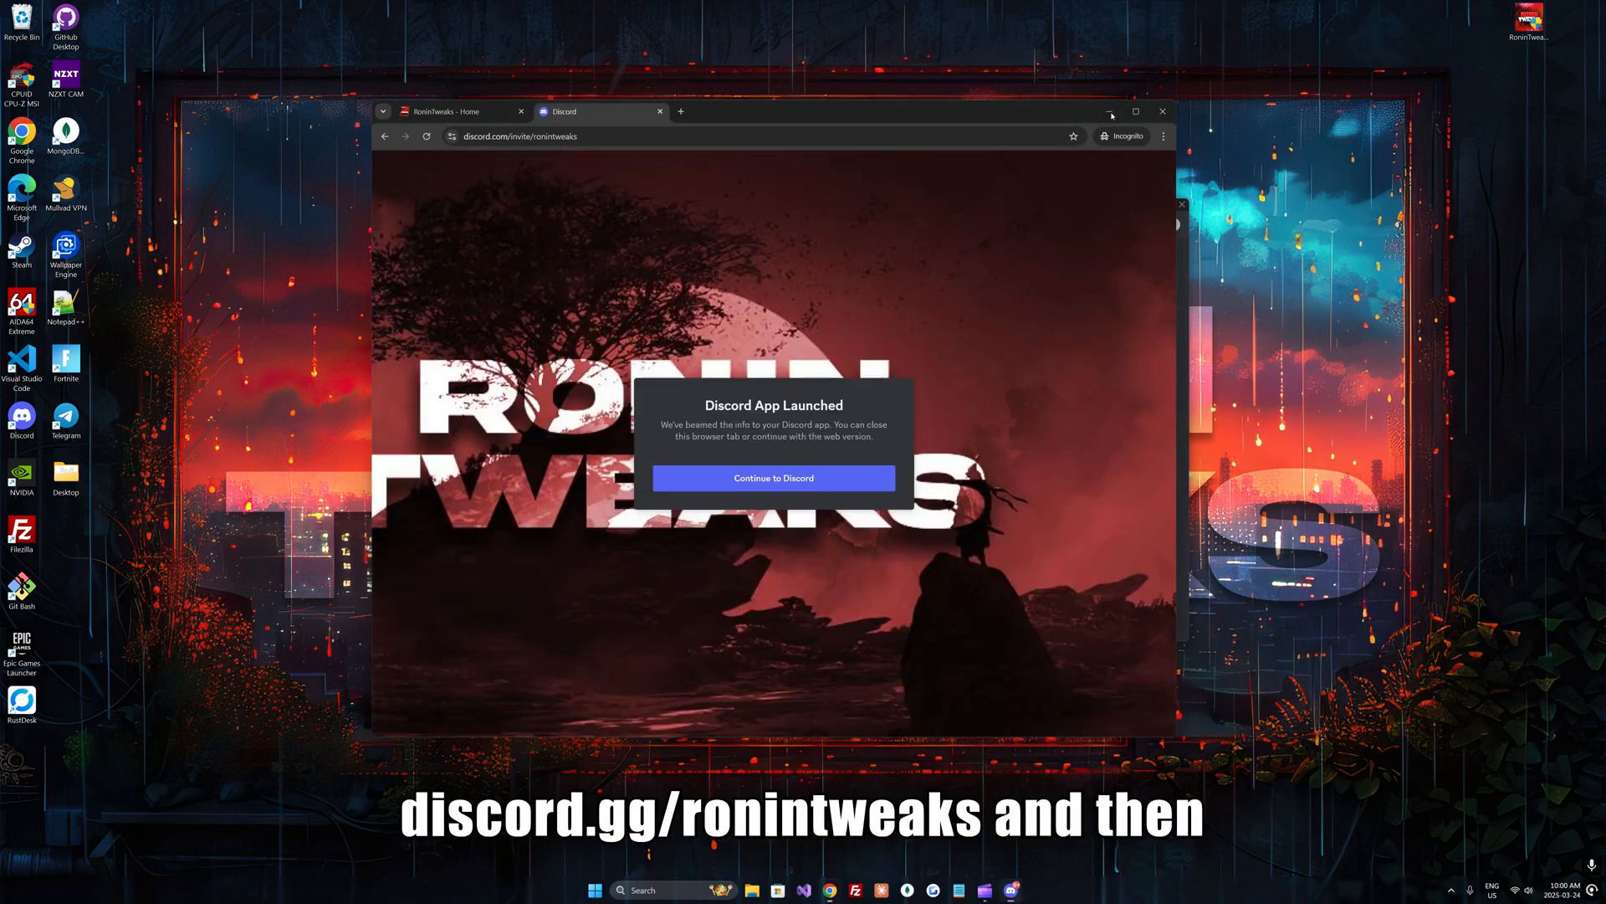
Enter the RoninTweaks Discord server, visit its #download channel and follow the link to ronintweaks.com.
{"action": "left_click", "coordinate": [773, 477]}
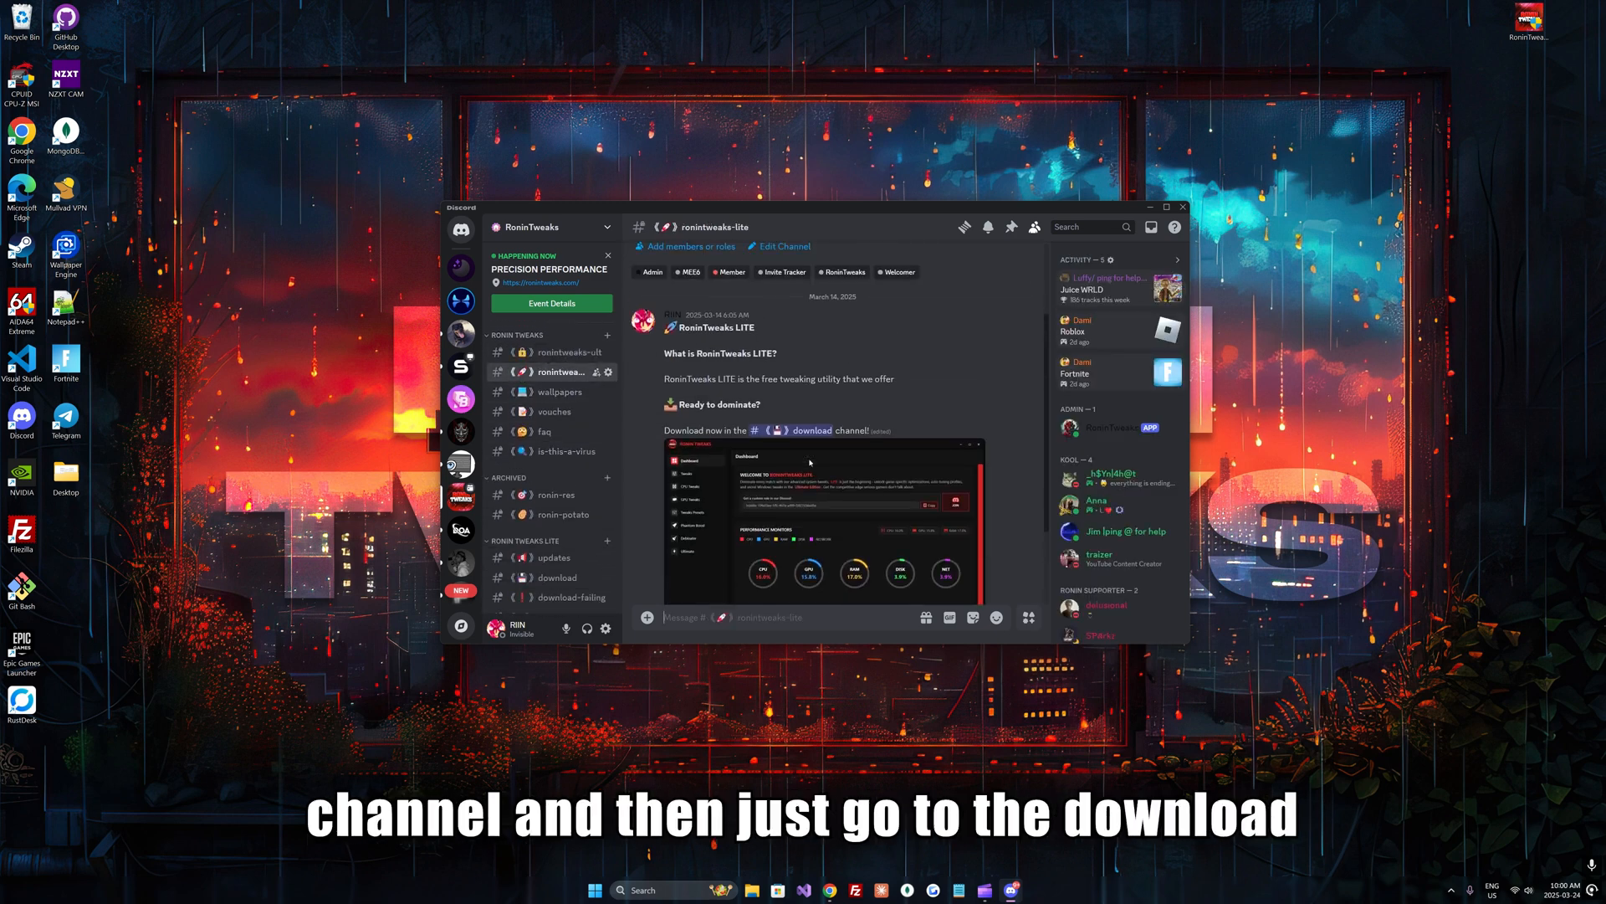
{"action": "left_click", "coordinate": [556, 577]}
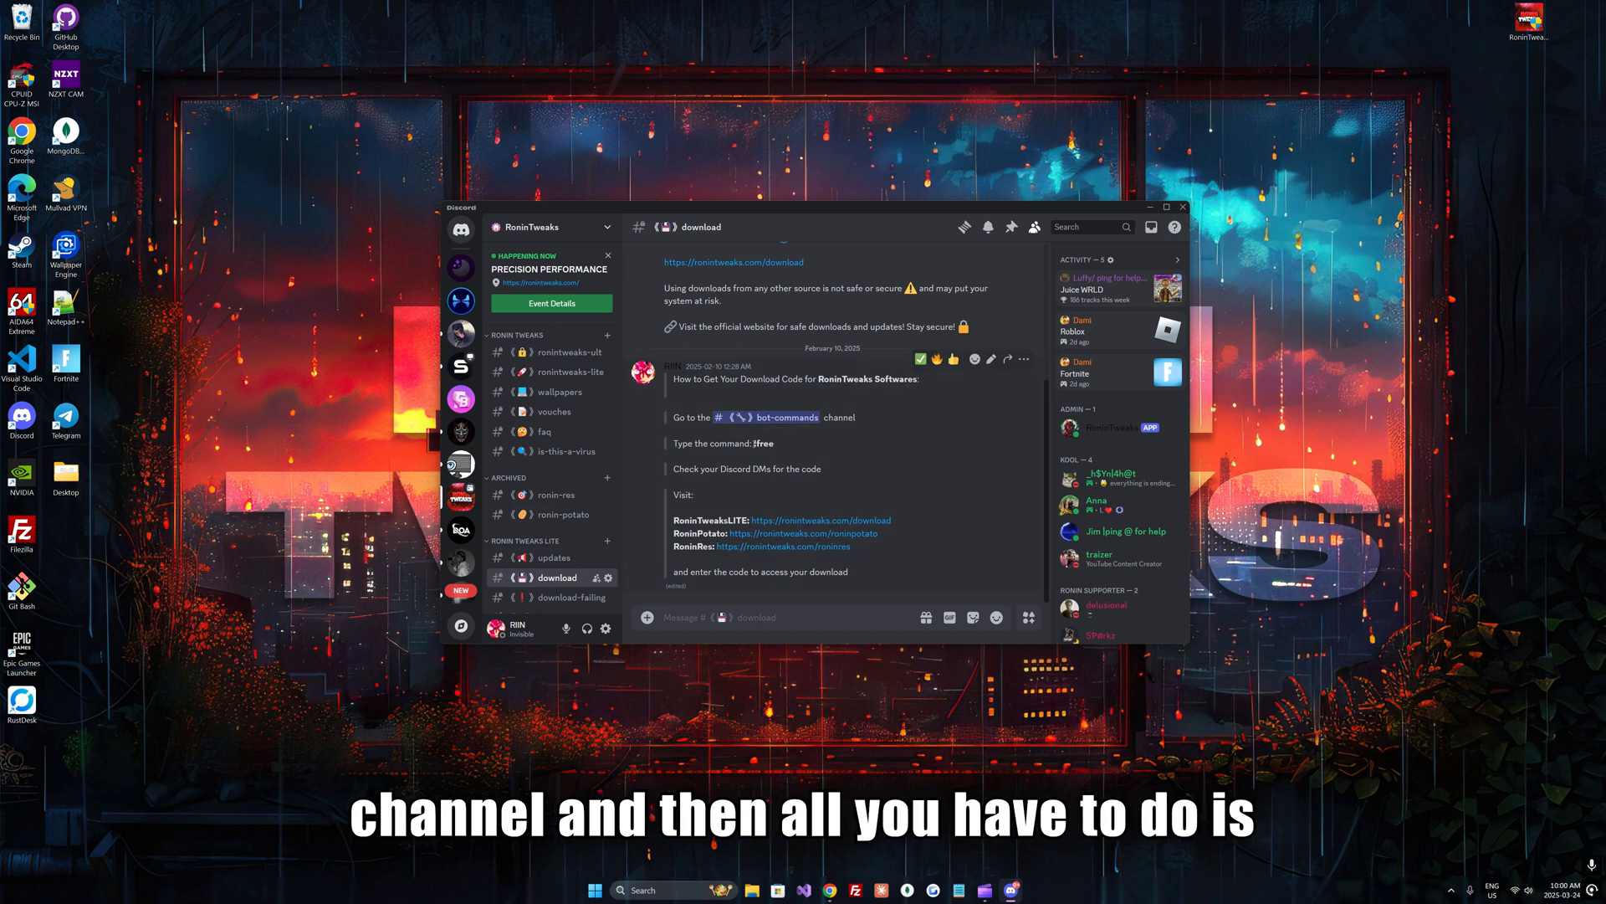
{"action": "left_click", "coordinate": [564, 599]}
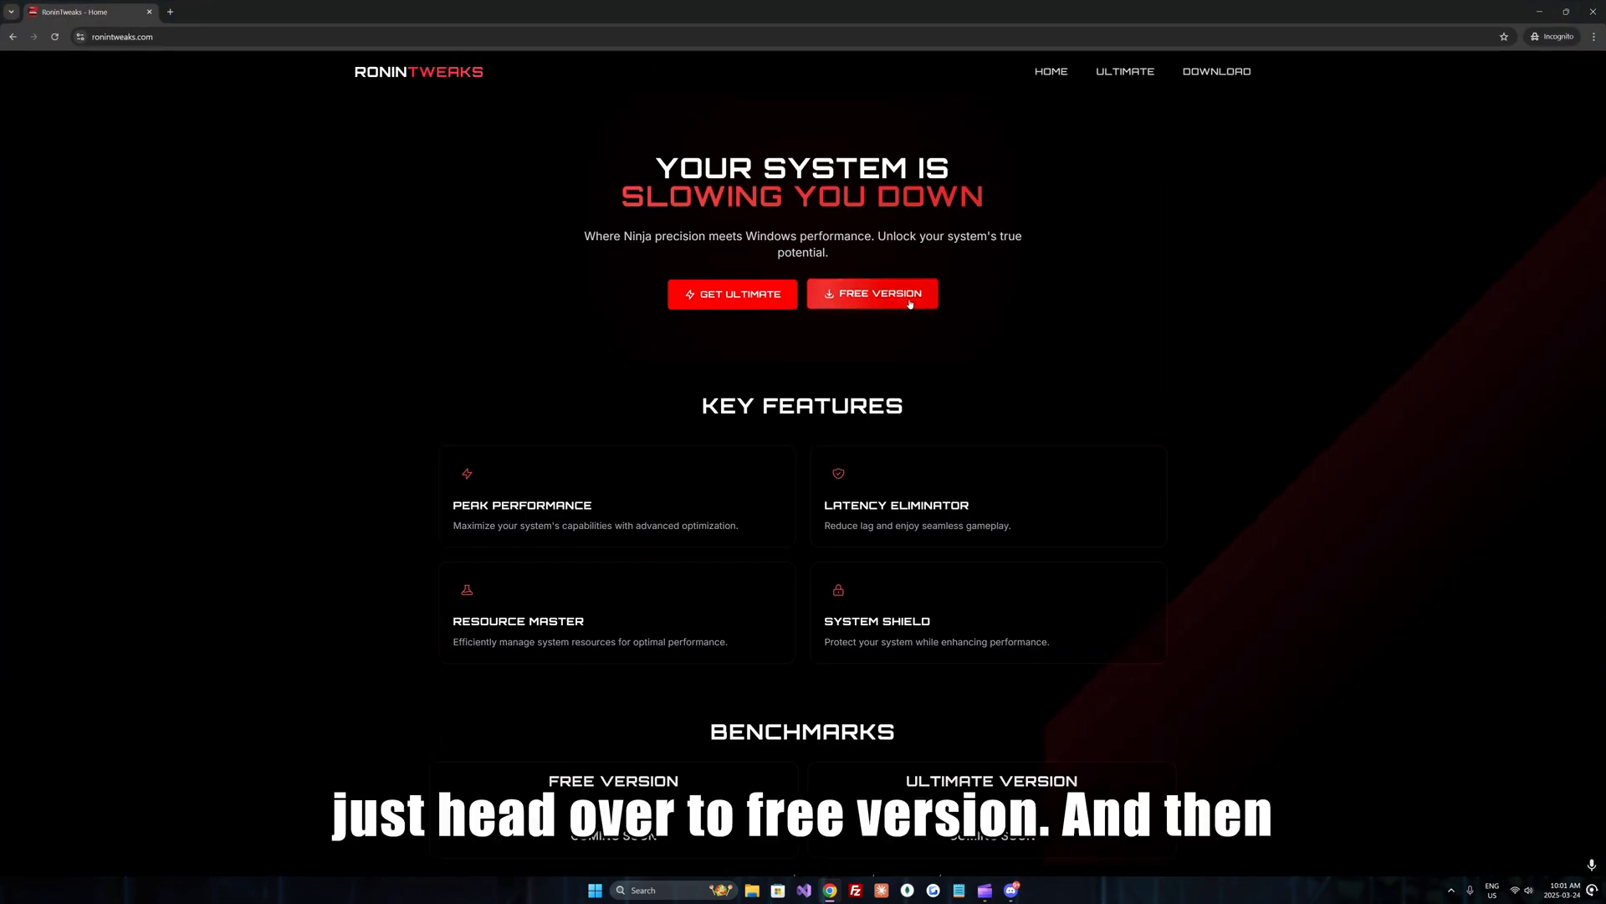
Go to the FREE VERSION download page and enter the Discord download code above Verify with YouTube.
{"action": "left_click", "coordinate": [872, 294]}
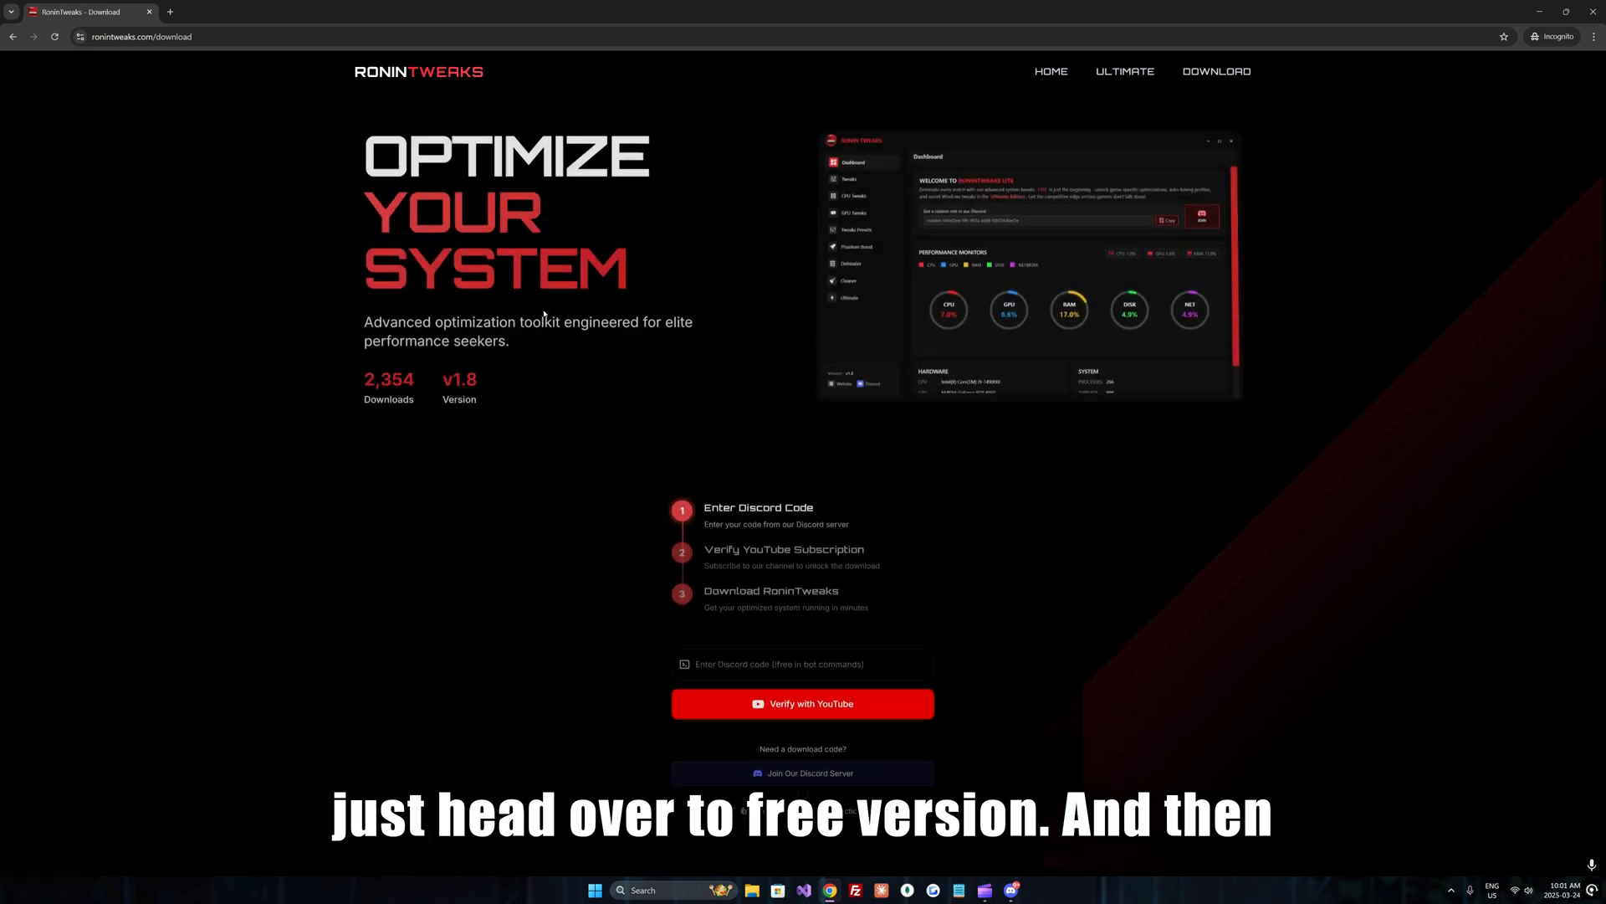
{"action": "scroll", "scroll_direction": "down", "scroll_amount": 3}
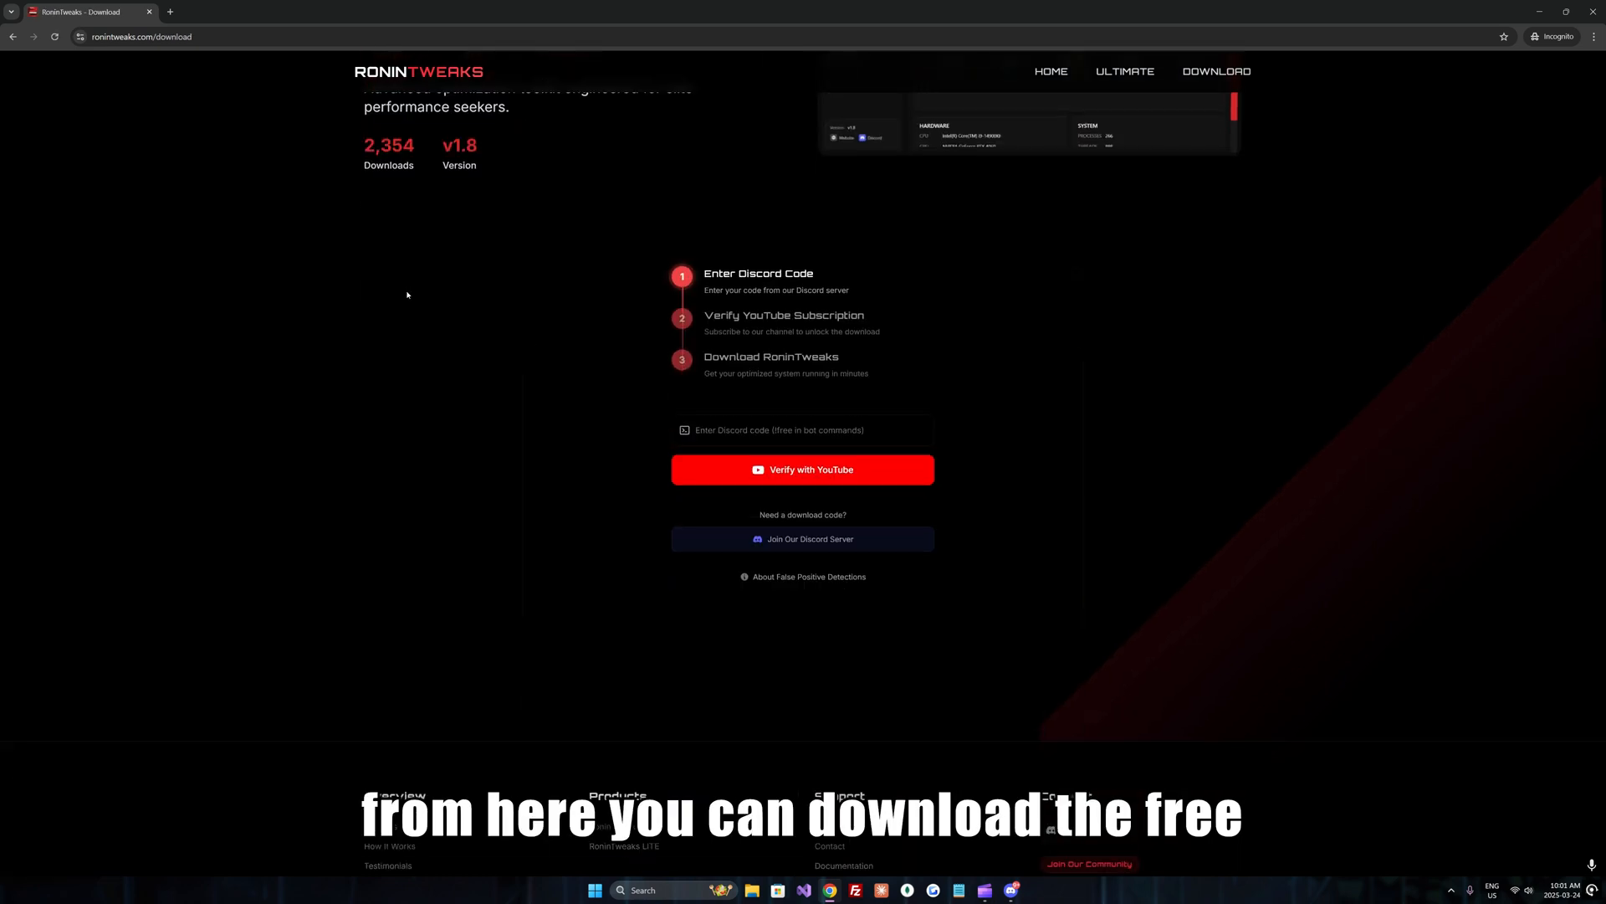
{"action": "left_click", "coordinate": [802, 662]}
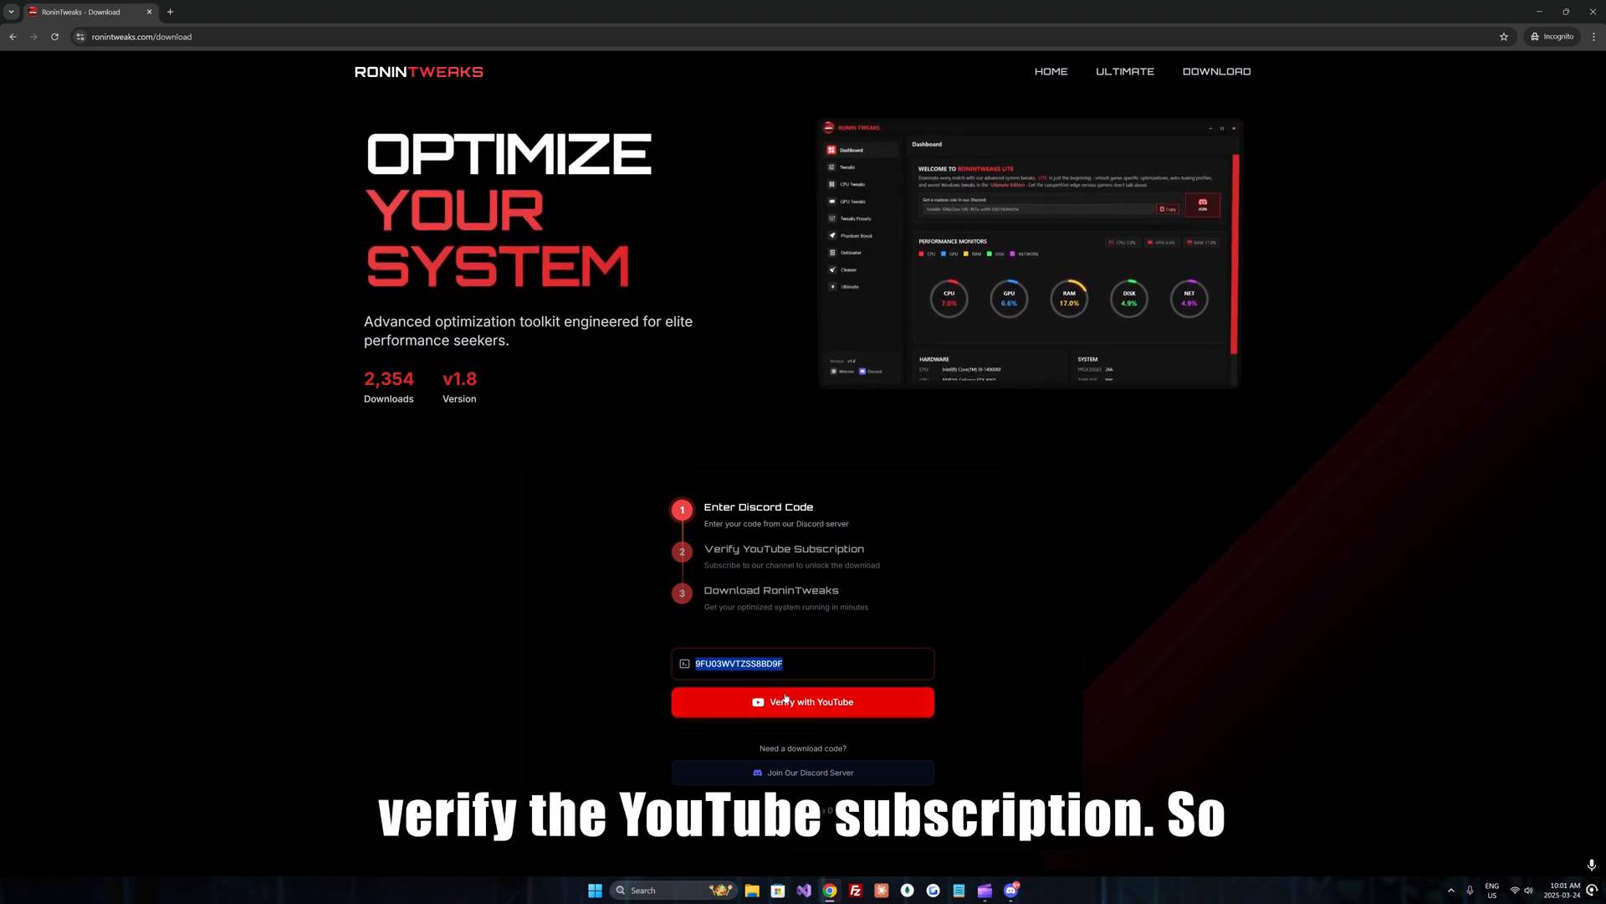
{"action": "scroll", "scroll_direction": "down", "scroll_amount": 3}
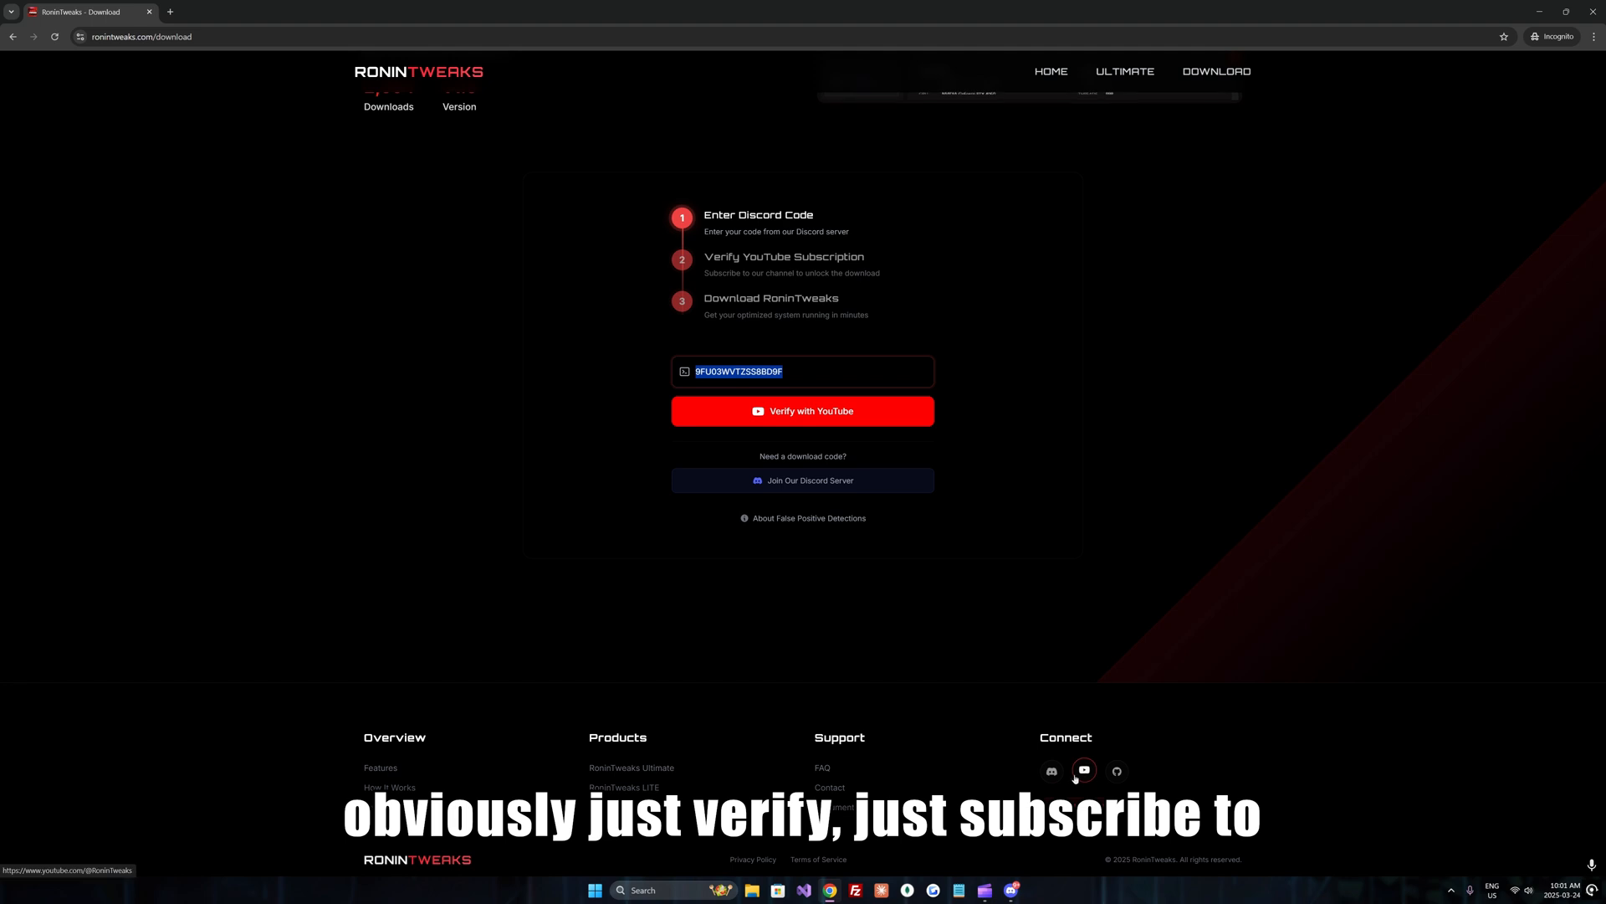
{"action": "scroll", "scroll_direction": "up", "scroll_amount": 3}
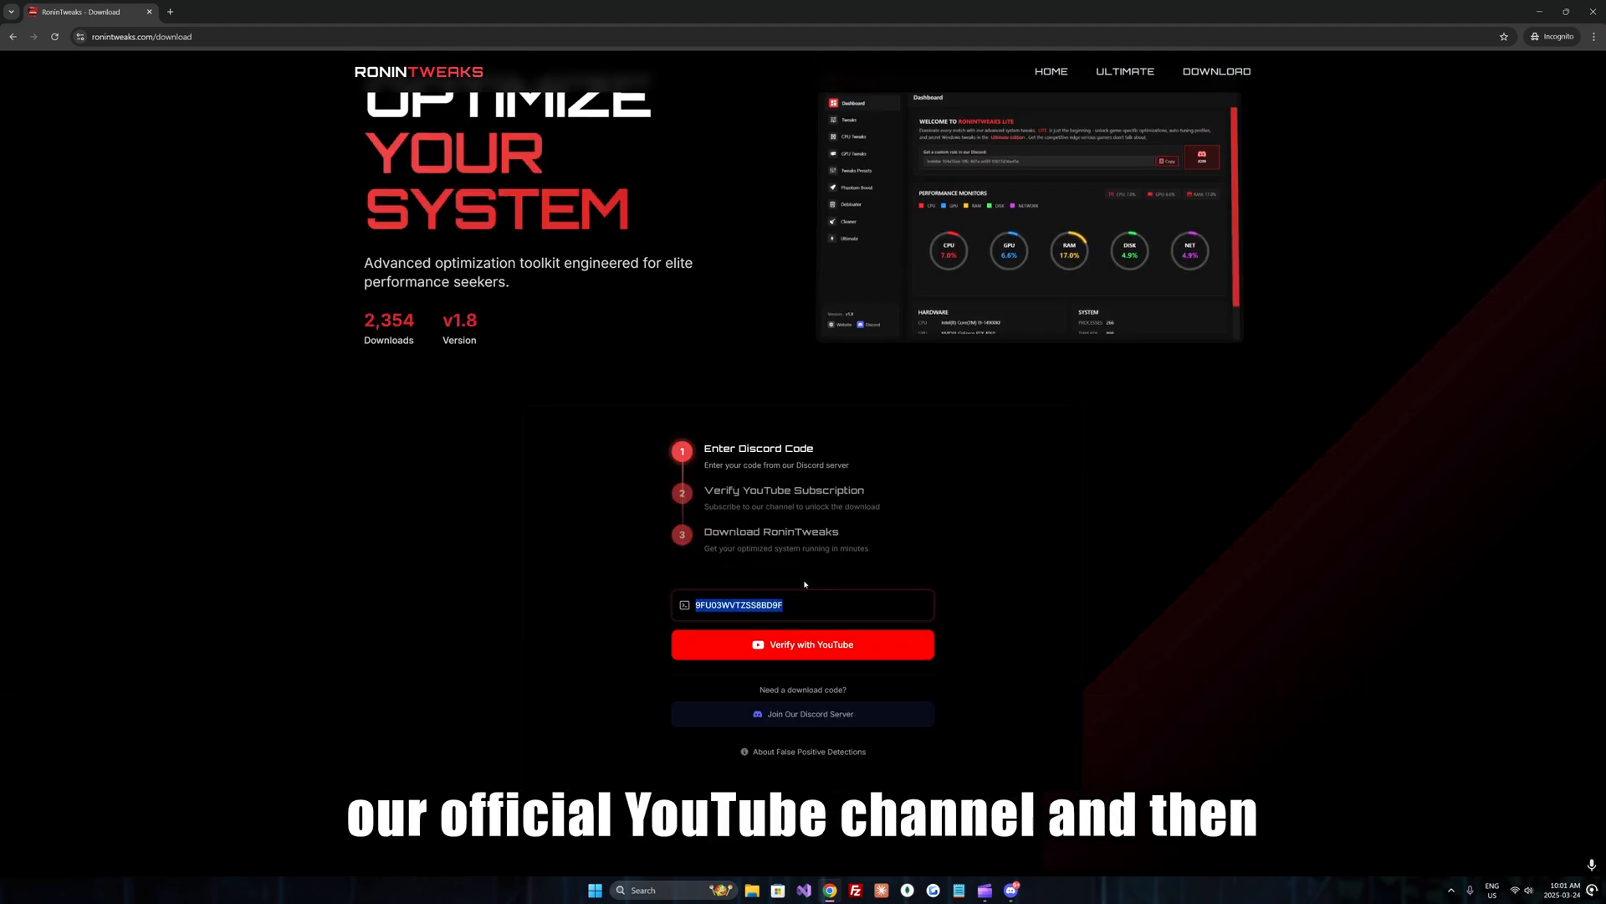
{"action": "scroll", "scroll_direction": "up", "scroll_amount": 3}
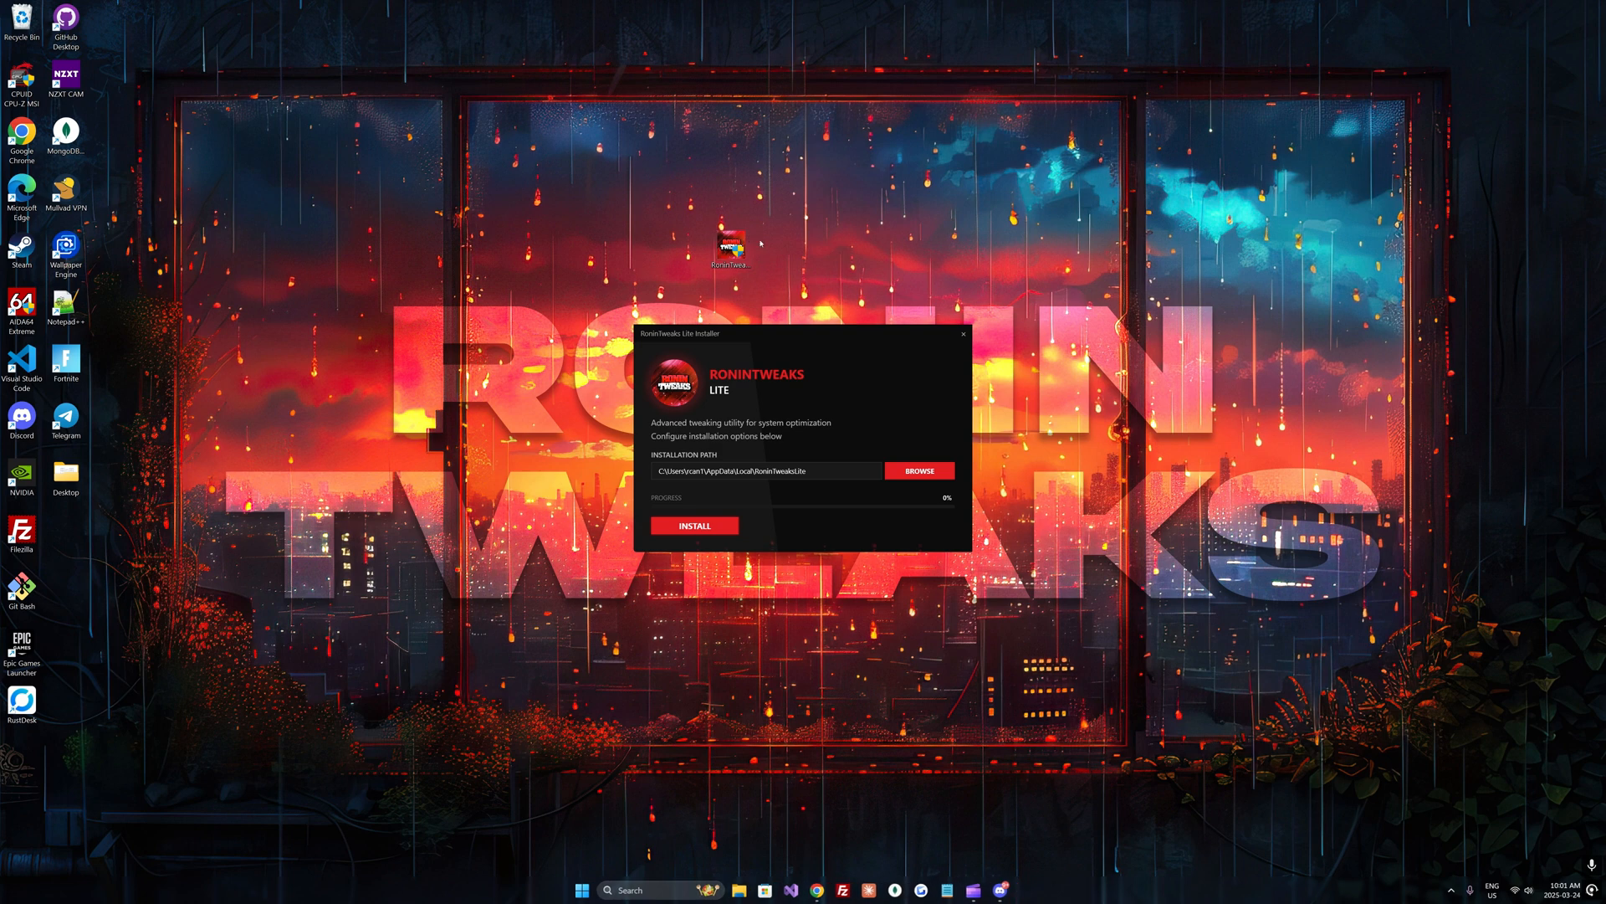
Install RoninTweaks Lite to the default path and launch it from its new desktop shortcut.
{"action": "left_click", "coordinate": [693, 524]}
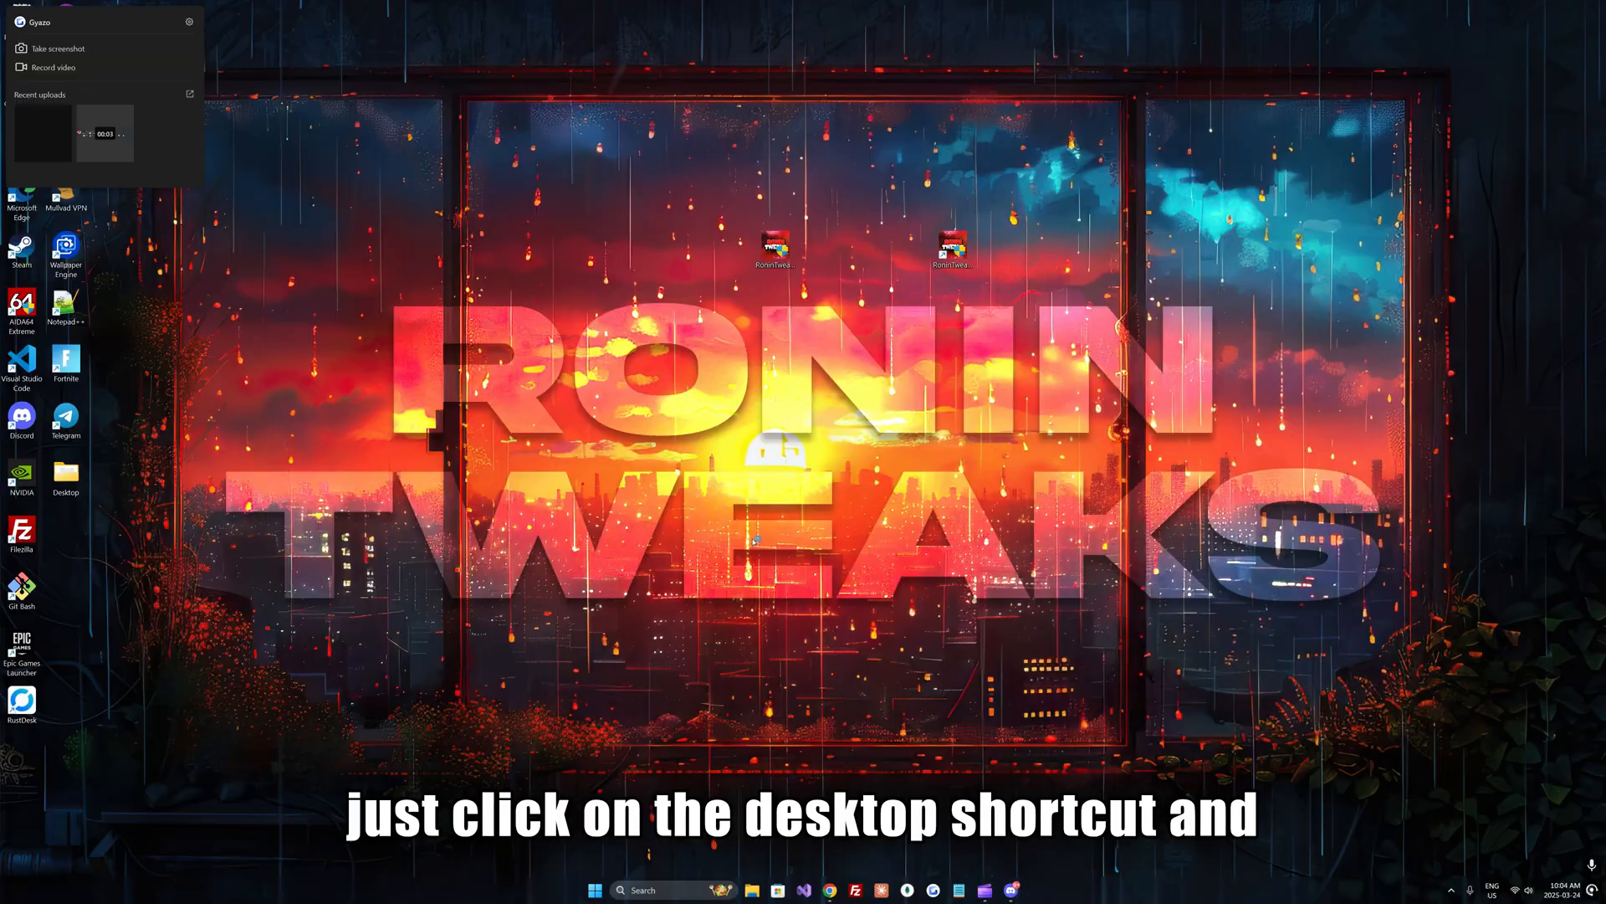
{"action": "double_click", "coordinate": [773, 246]}
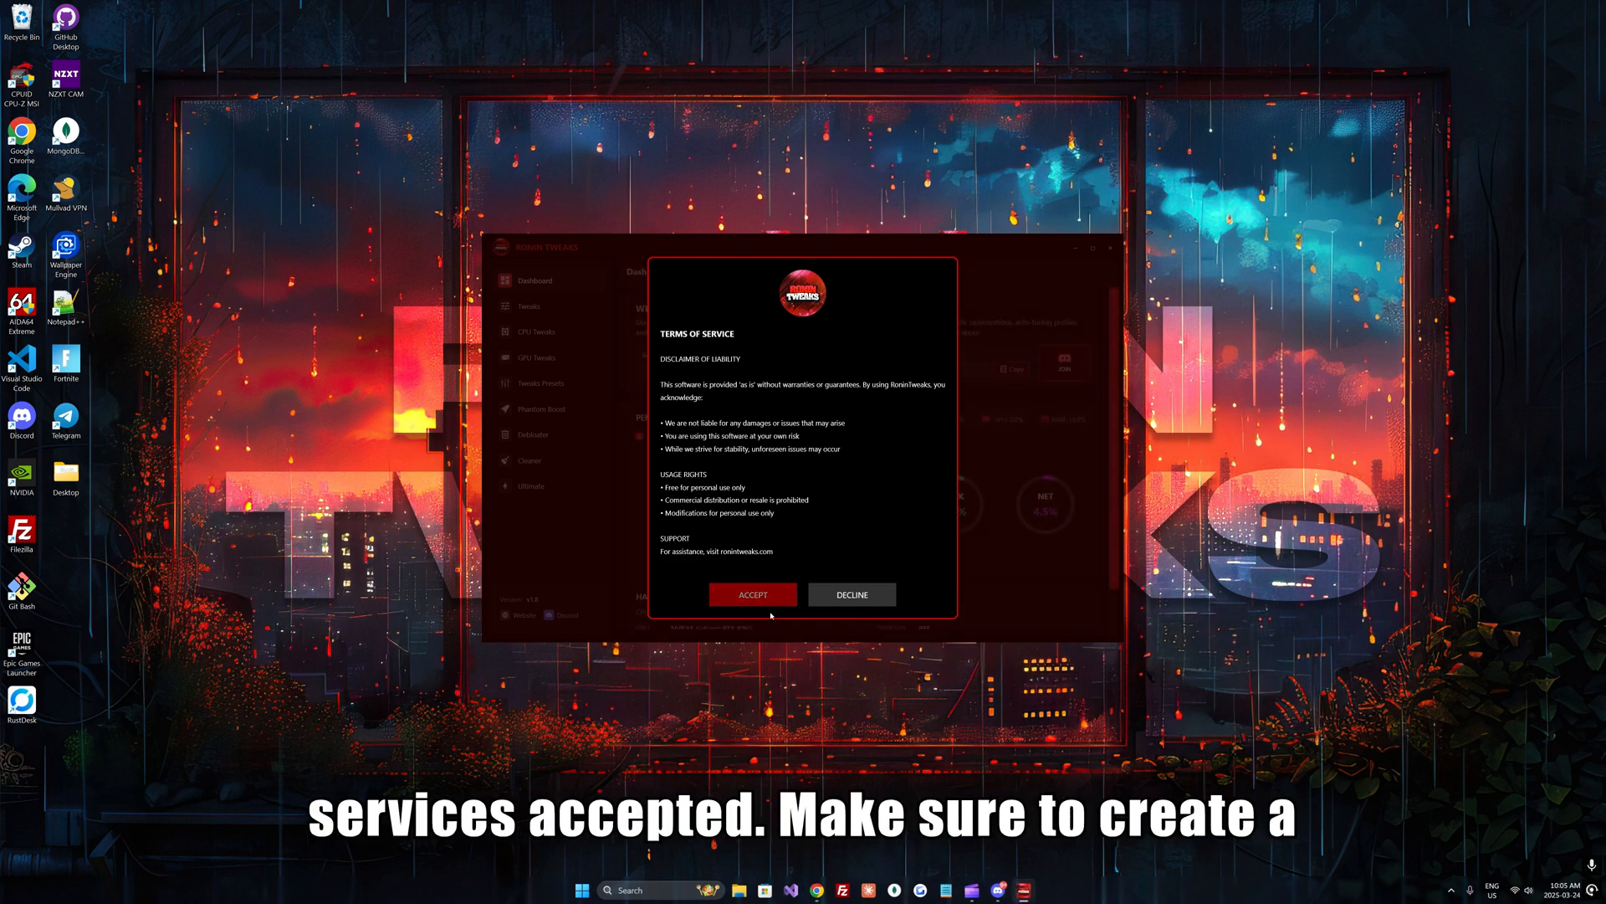
Accept the terms of service, skip the system restore point and start the welcome tour.
{"action": "left_click", "coordinate": [751, 594]}
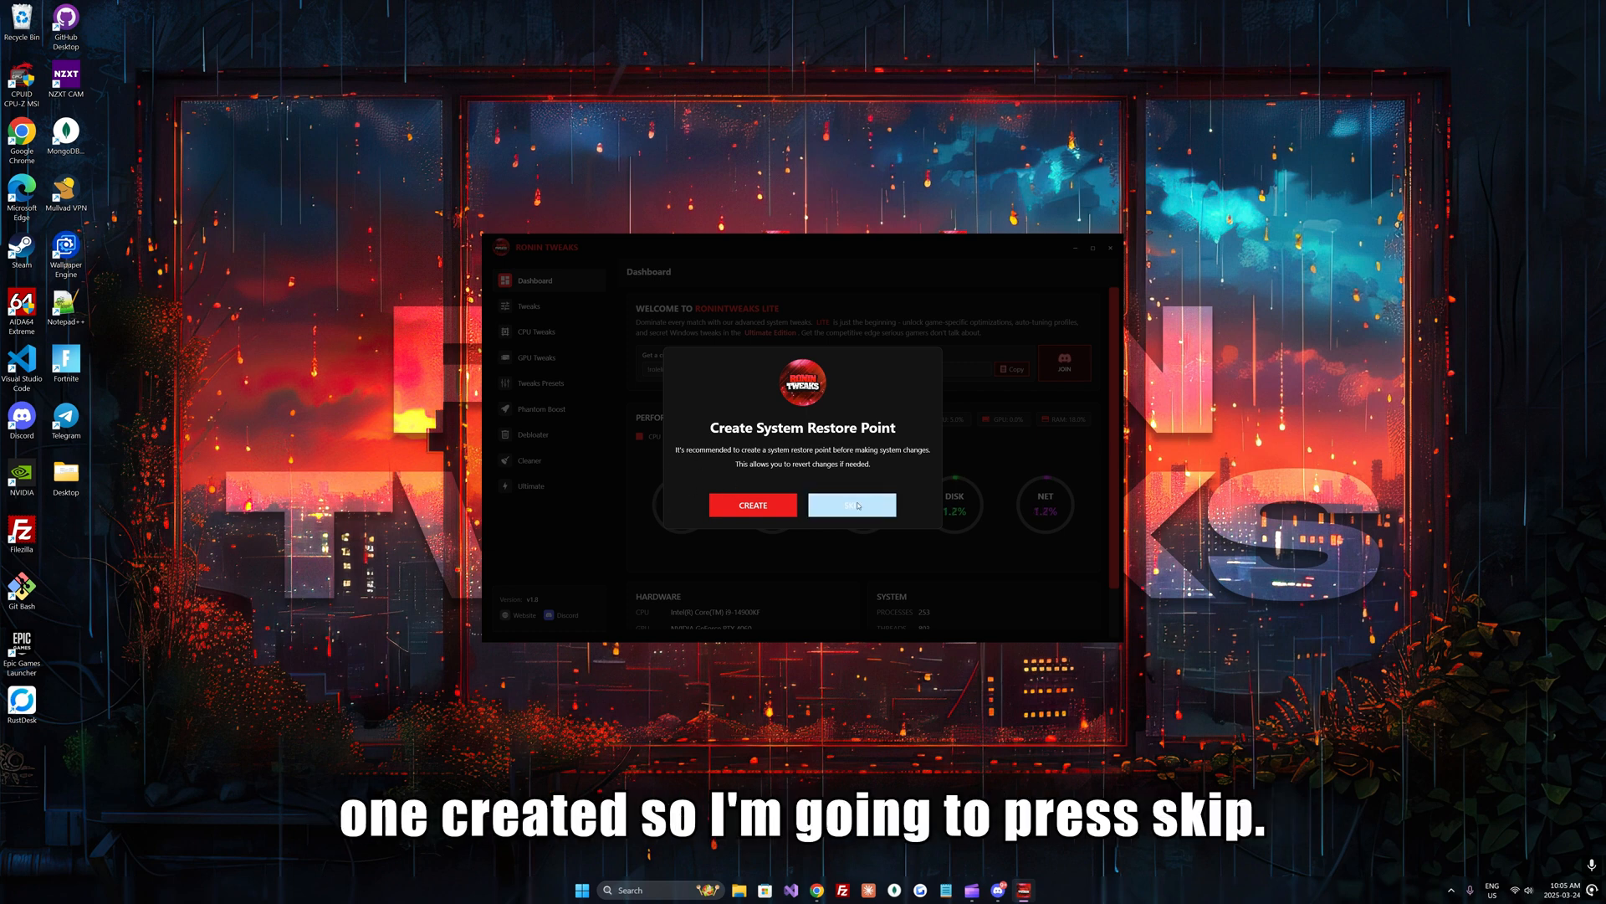
{"action": "left_click", "coordinate": [852, 504]}
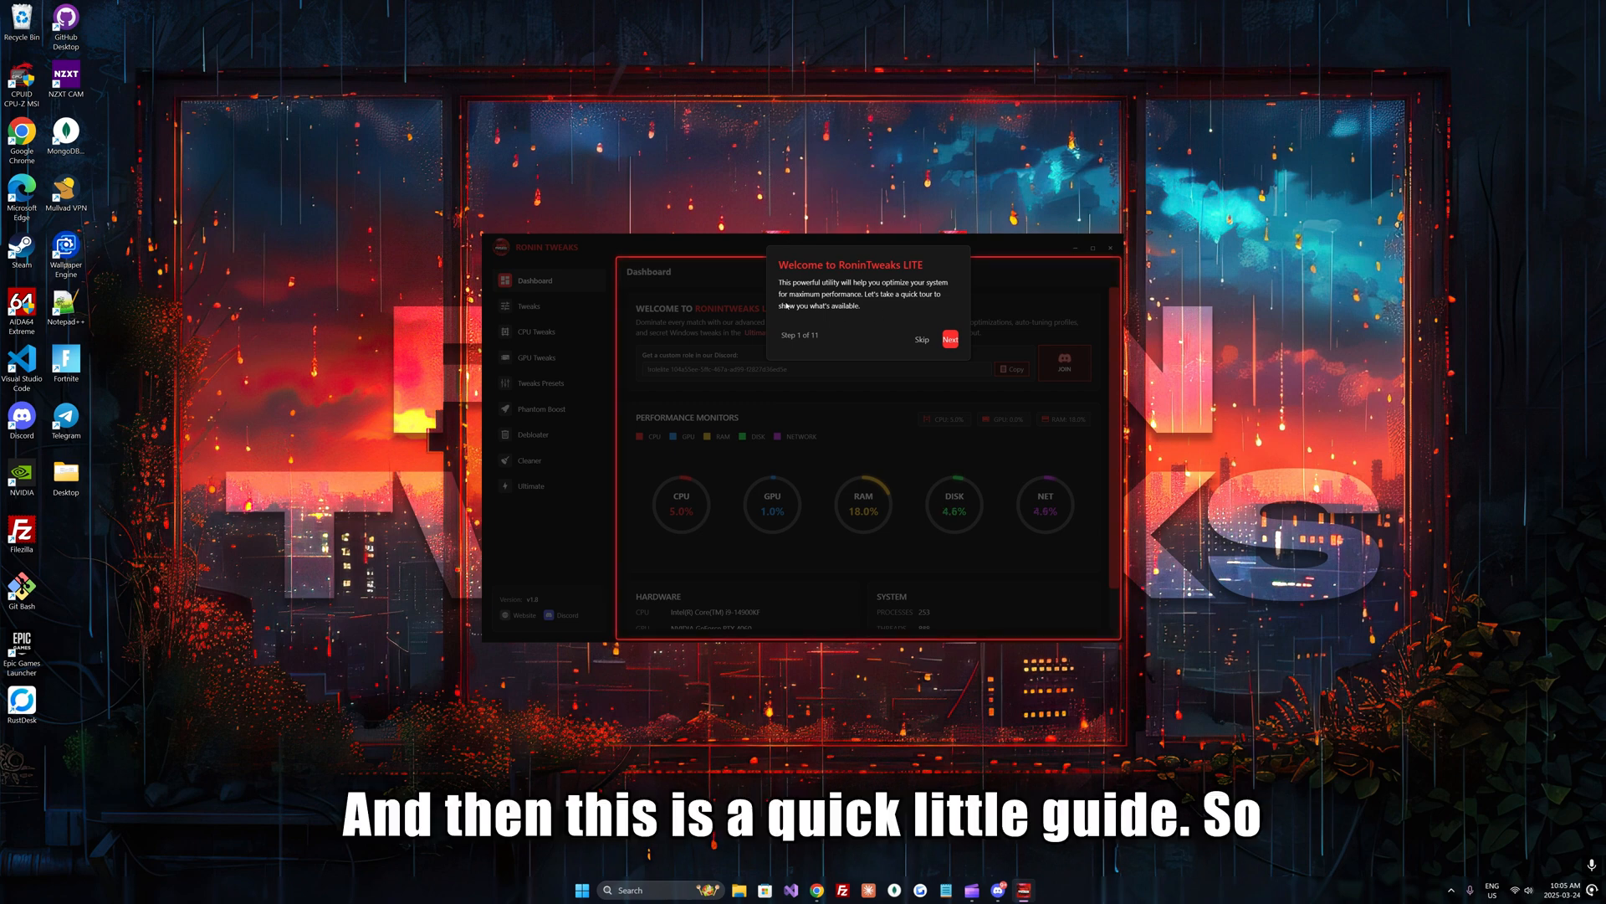
{"action": "left_click", "coordinate": [947, 338]}
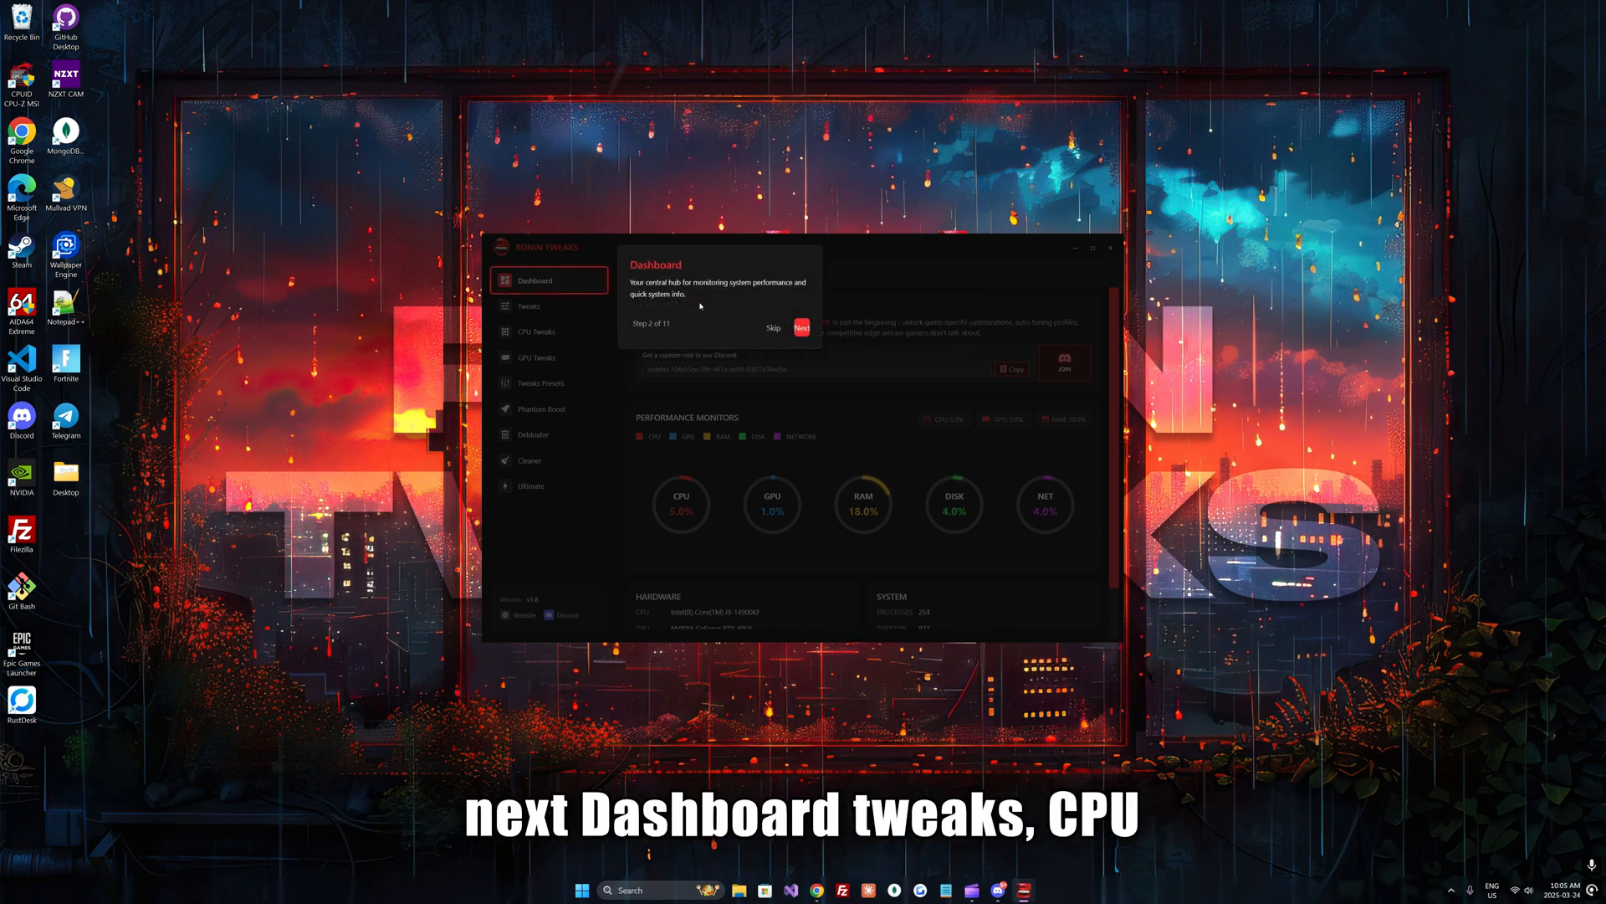
Advance the tour past Dashboard, CPU Tweaks, Presets, Debloater and Cleaner, then finish it.
{"action": "left_click", "coordinate": [802, 328]}
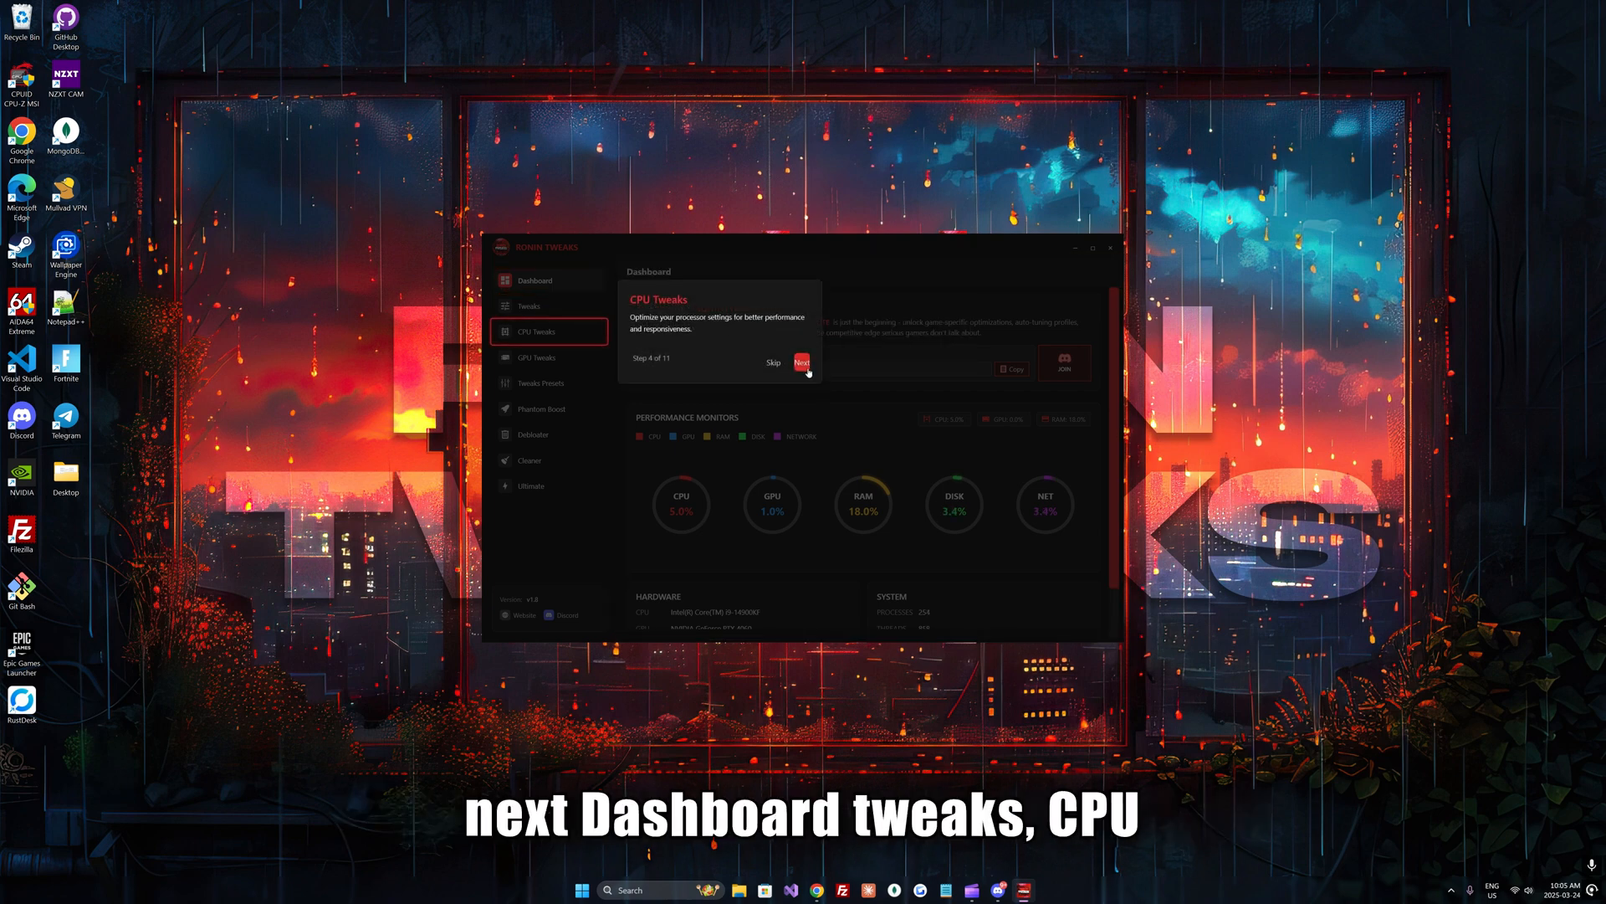
{"action": "left_click", "coordinate": [801, 363]}
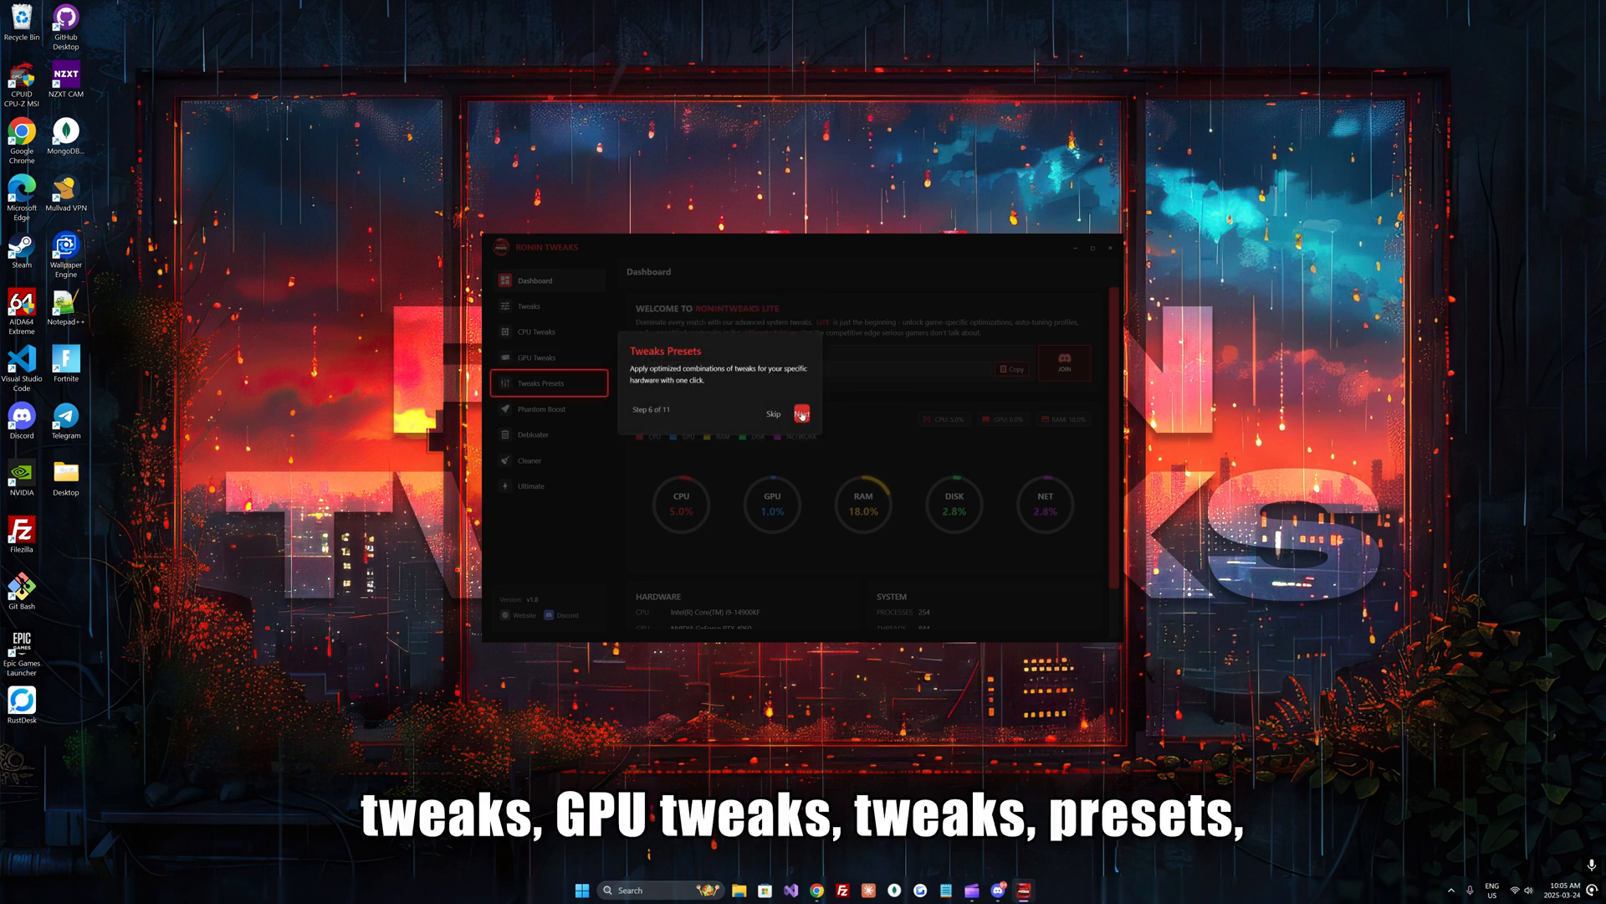
{"action": "left_click", "coordinate": [801, 413]}
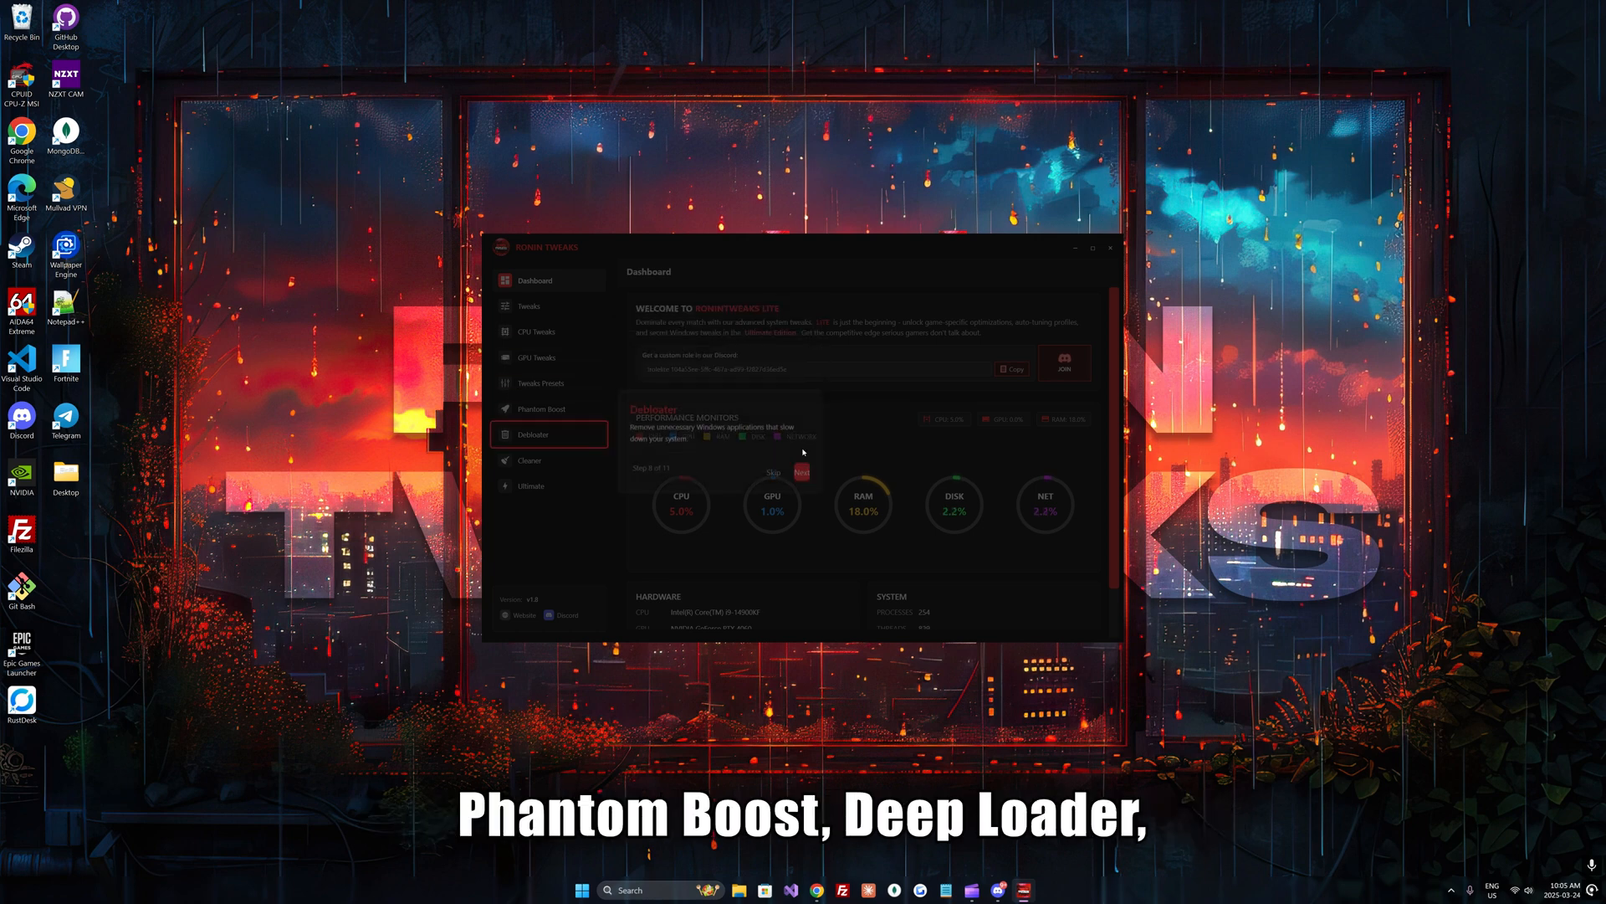
{"action": "left_click", "coordinate": [801, 472]}
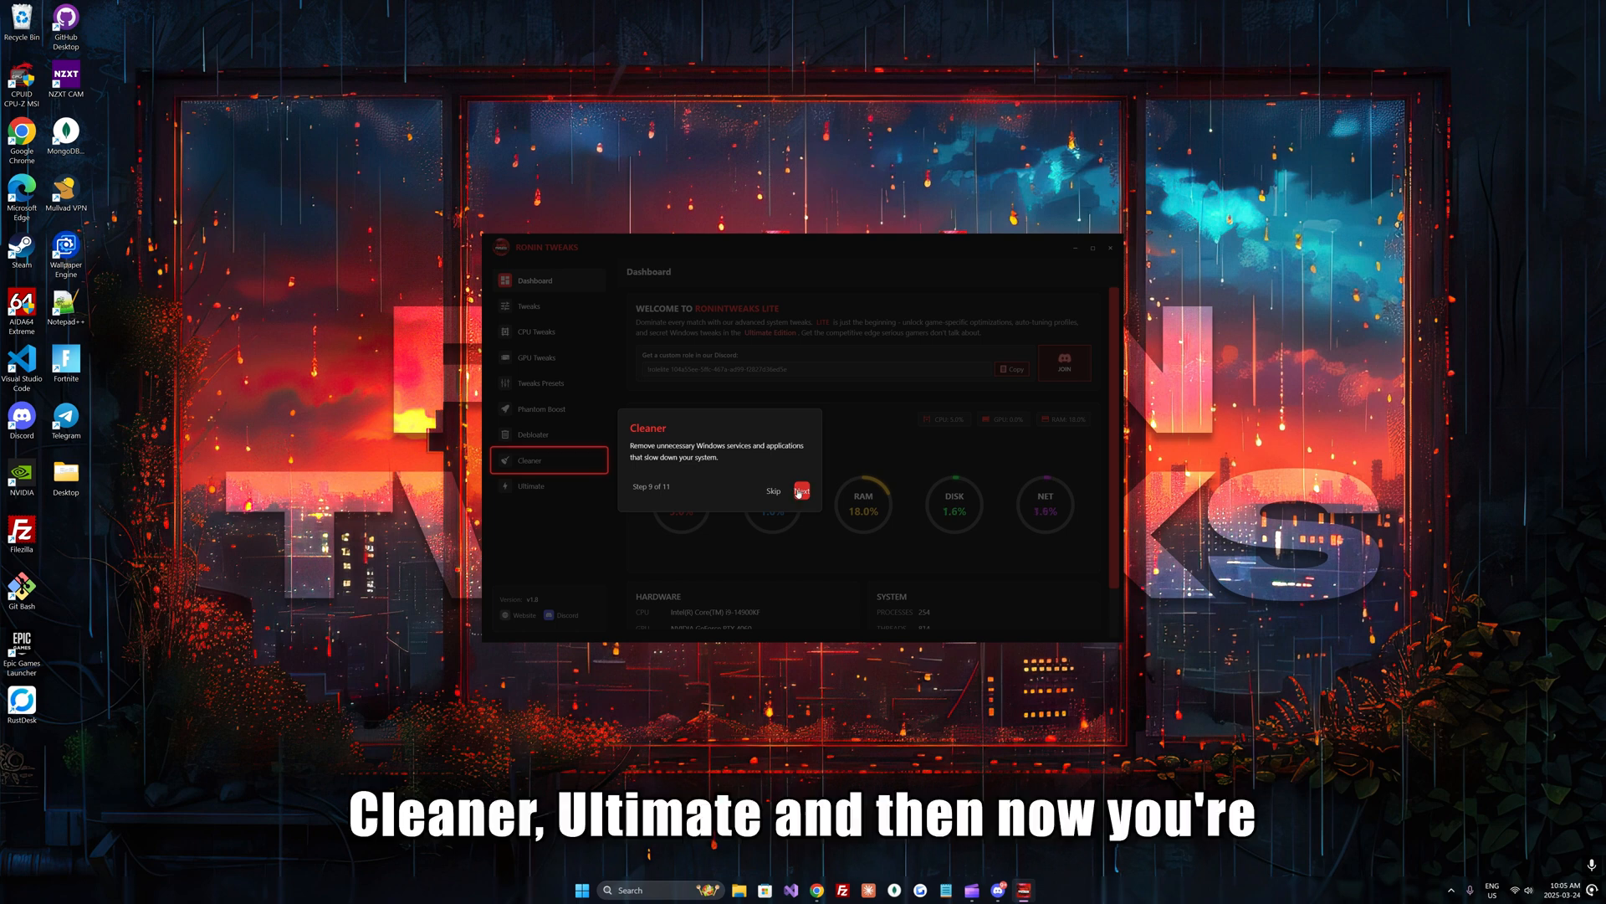
{"action": "left_click", "coordinate": [802, 490]}
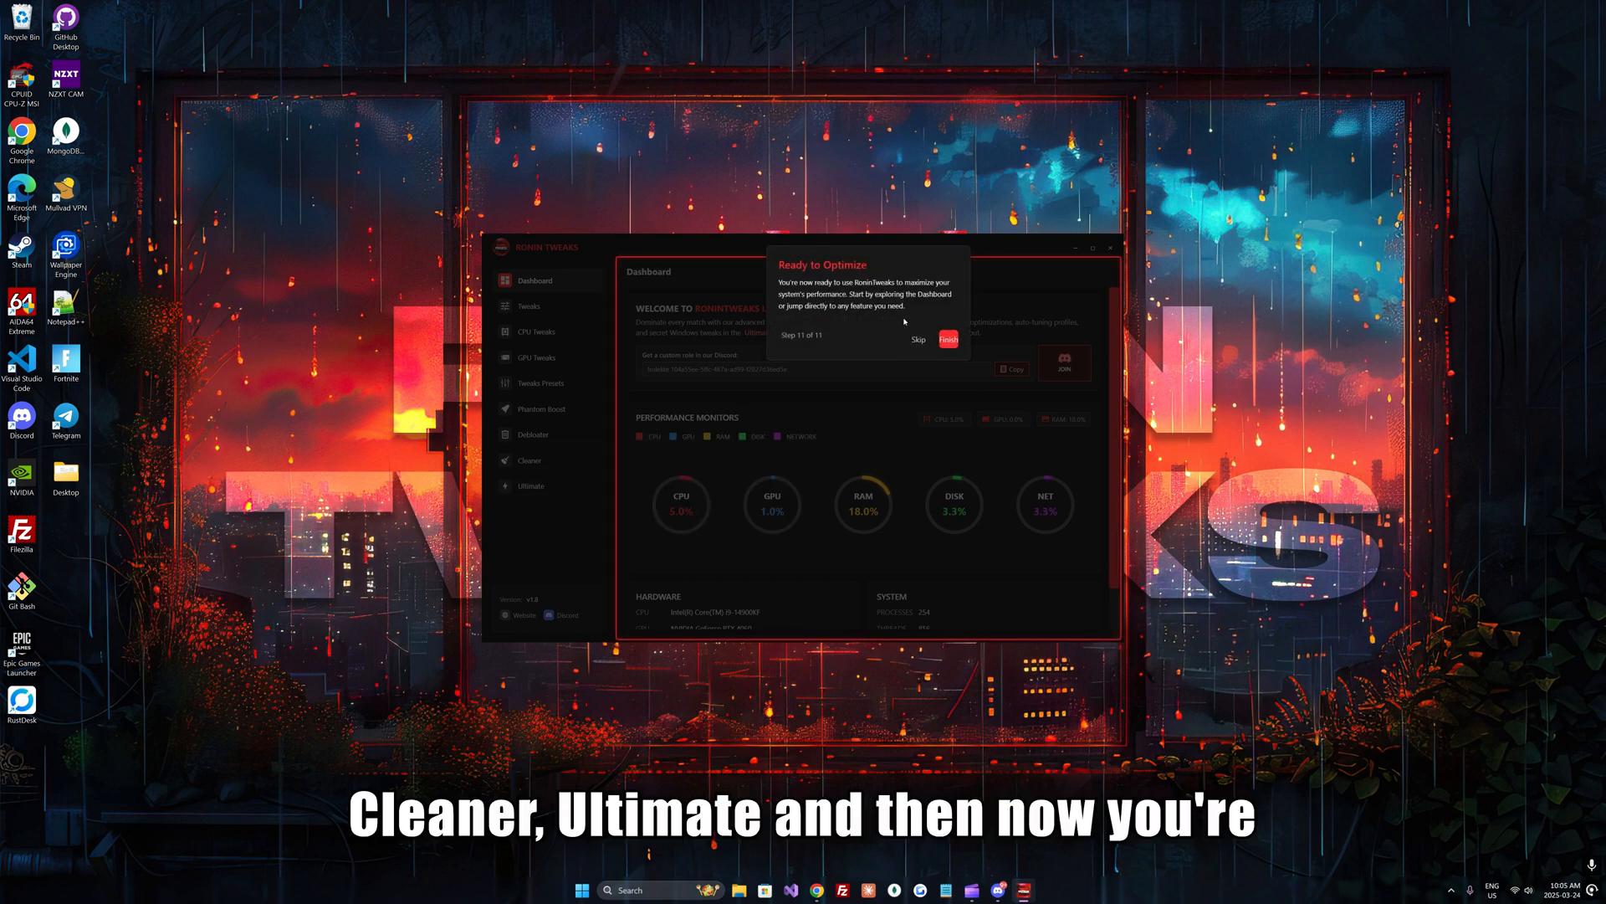
{"action": "left_click", "coordinate": [947, 340]}
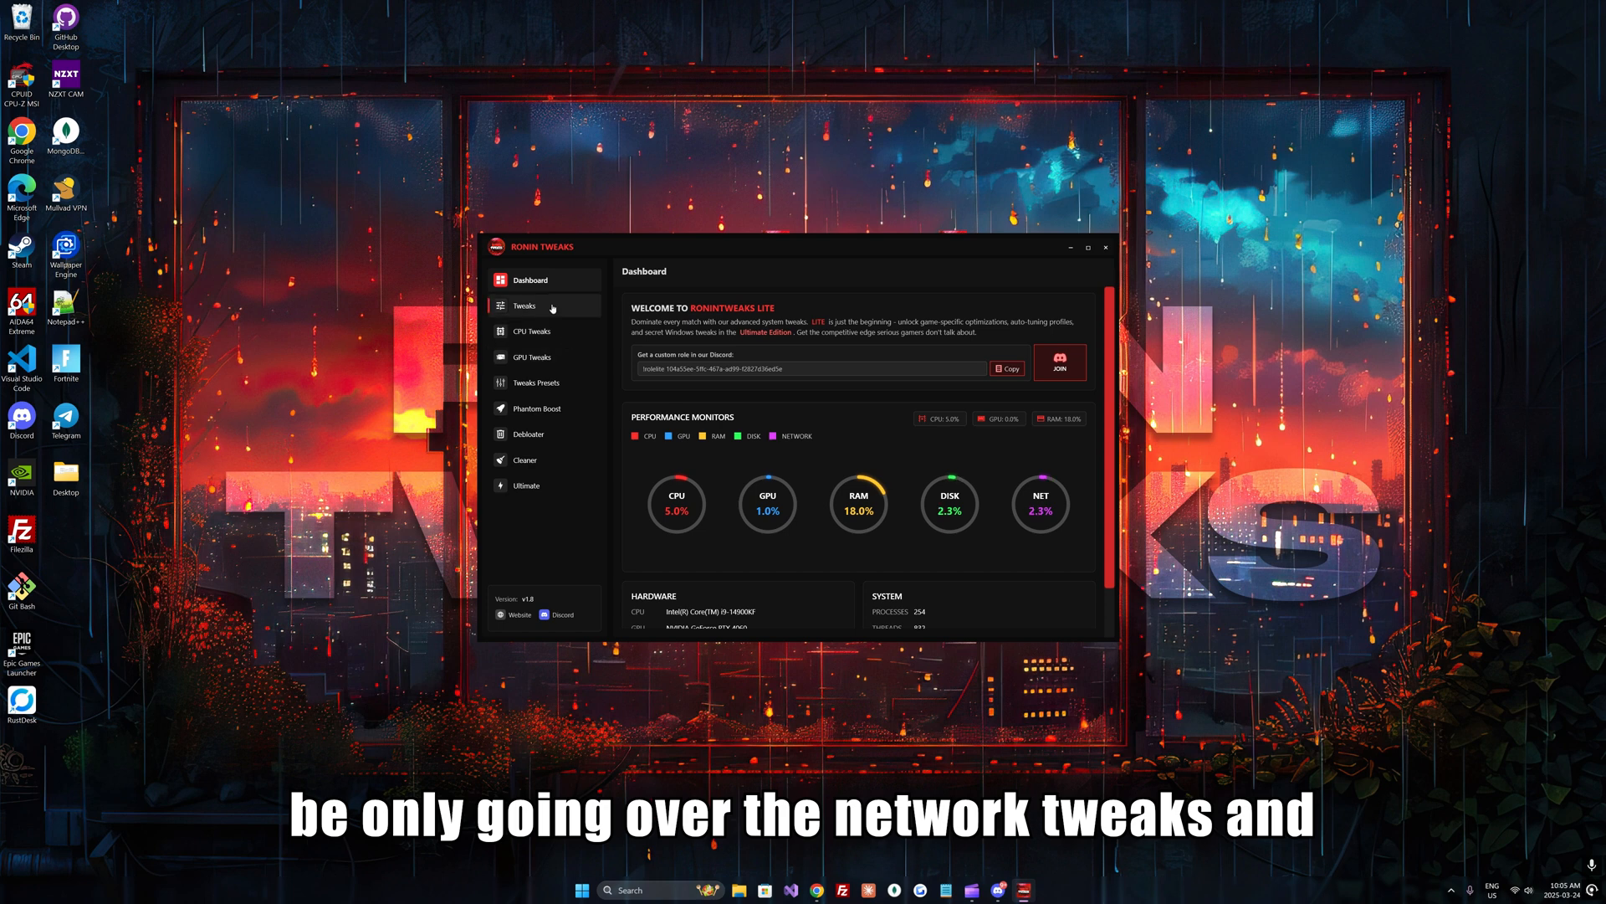
Show the Tweaks > Network page and switch on DNS Acceleration.
{"action": "left_click", "coordinate": [524, 304]}
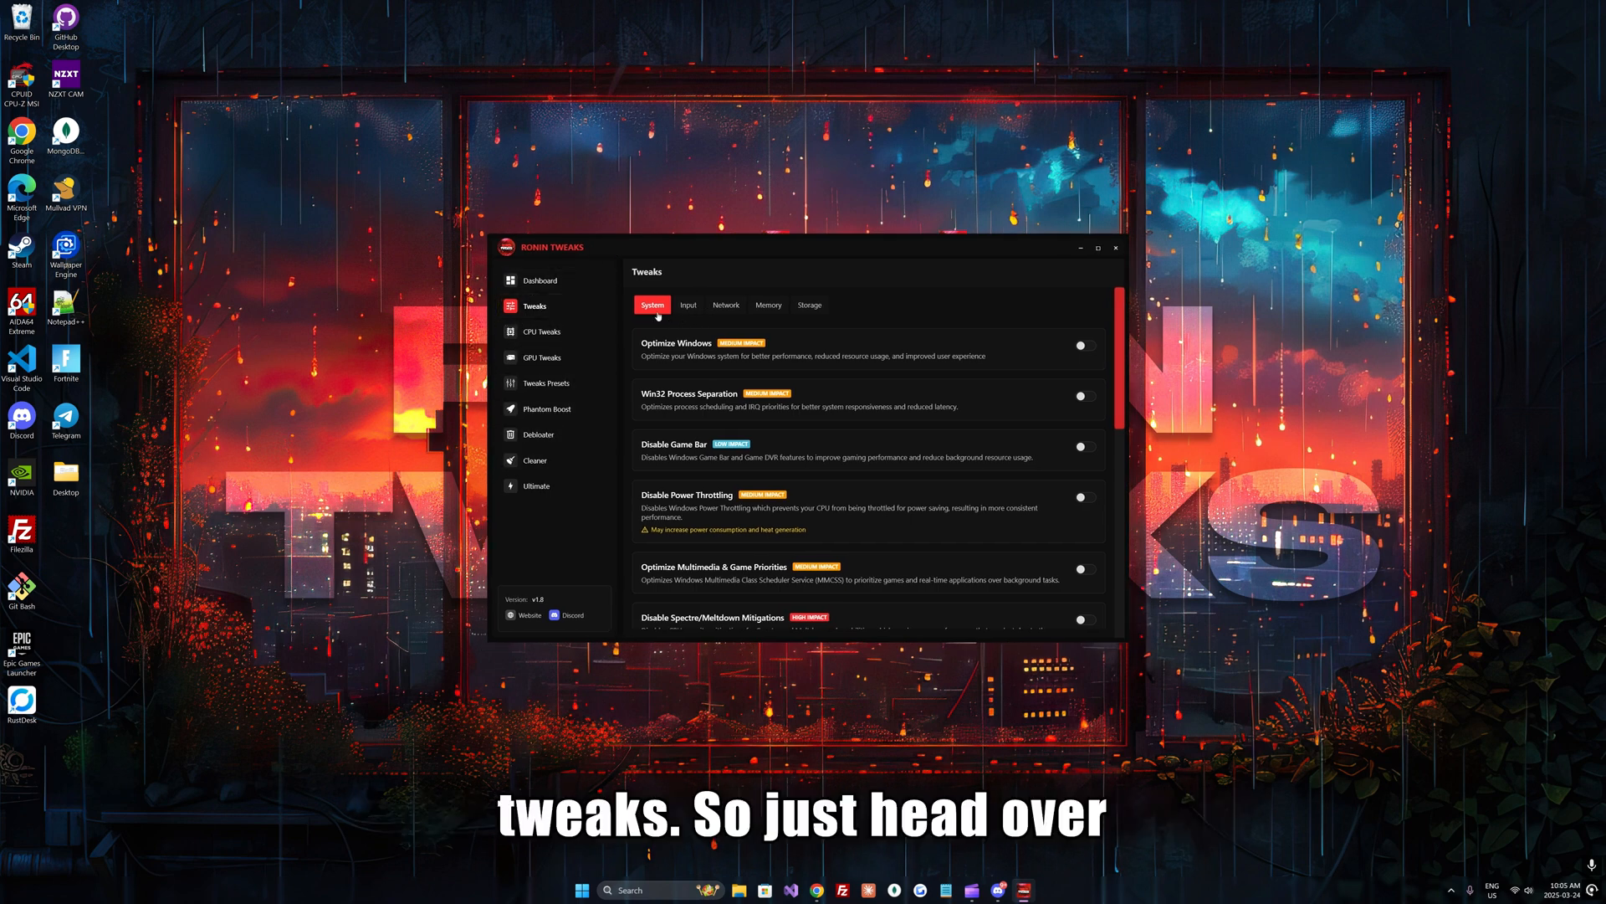
{"action": "mouse_move", "coordinate": [543, 311]}
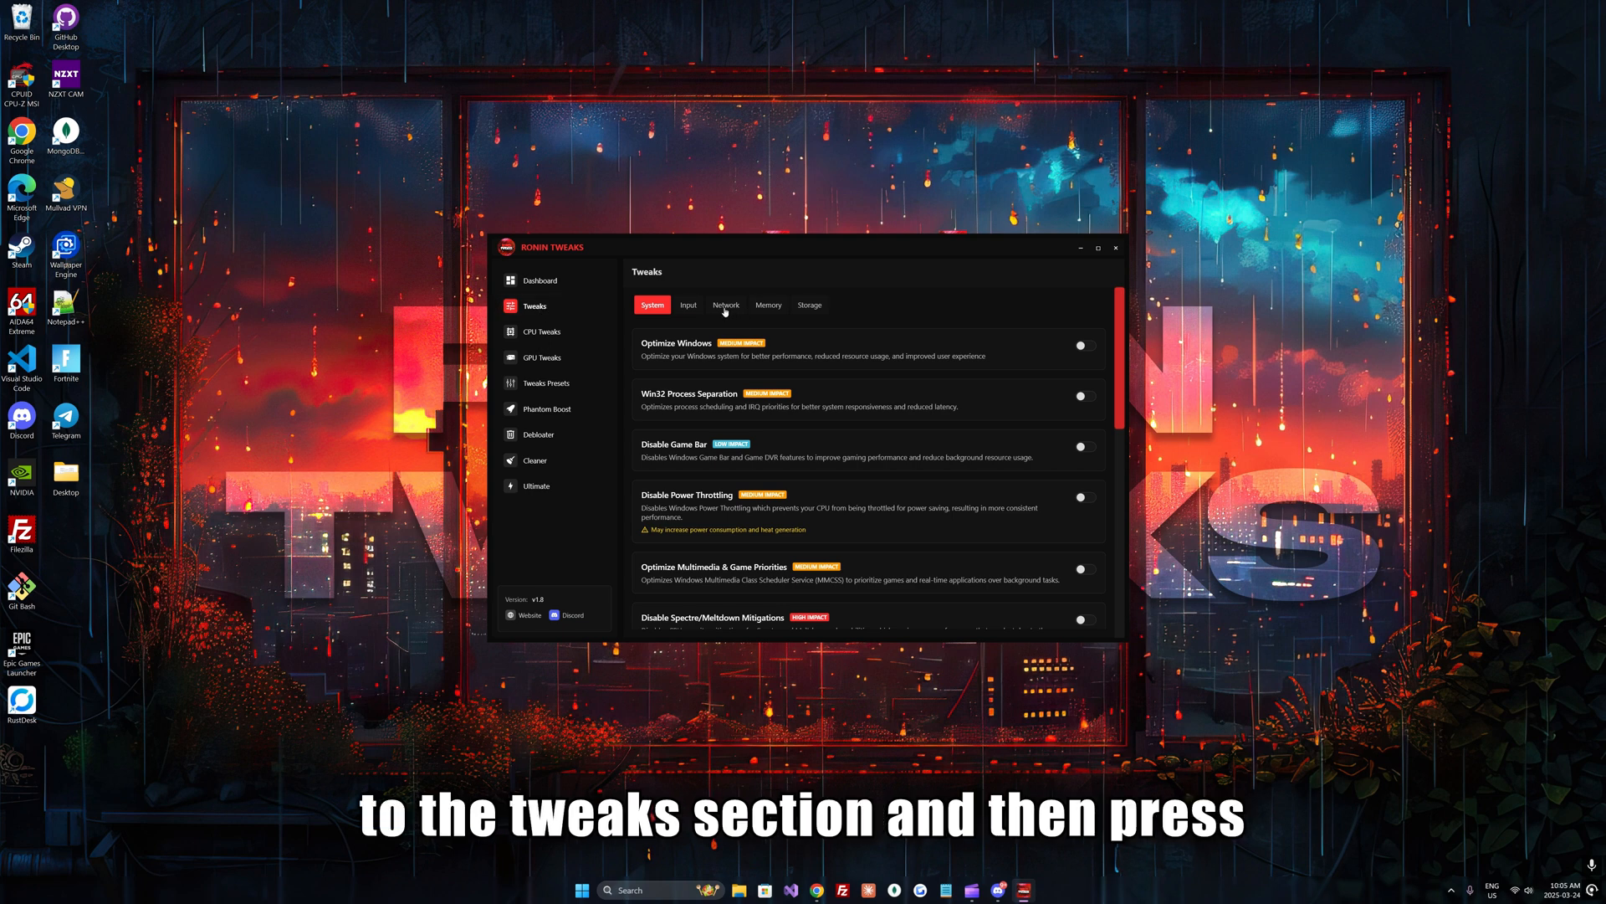
{"action": "left_click", "coordinate": [724, 304]}
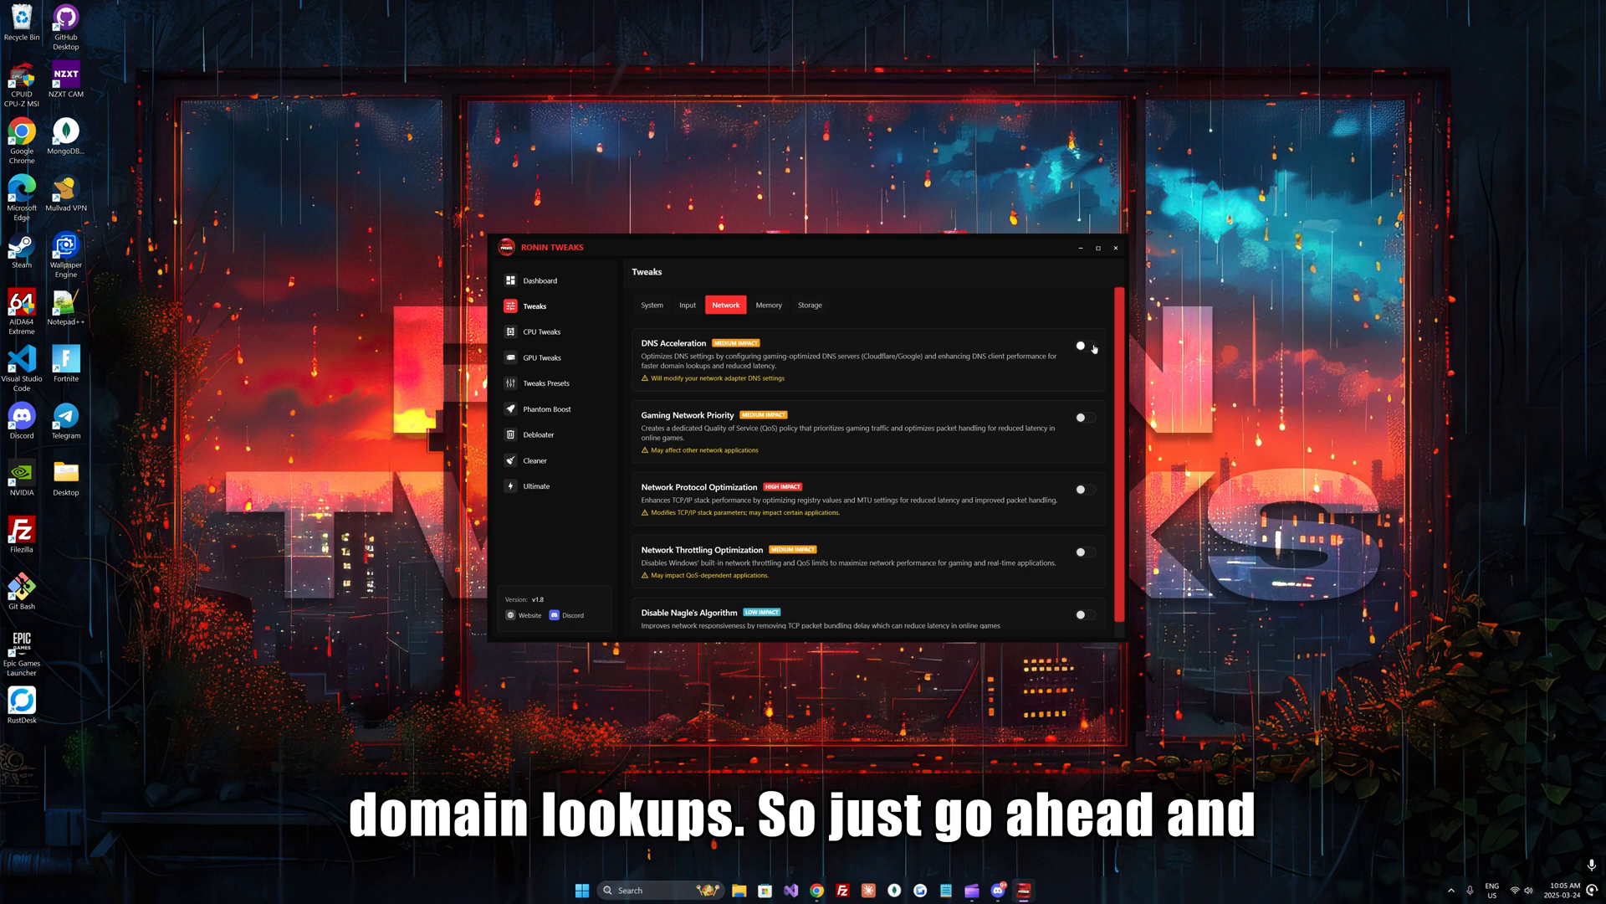
{"action": "left_click", "coordinate": [1083, 344]}
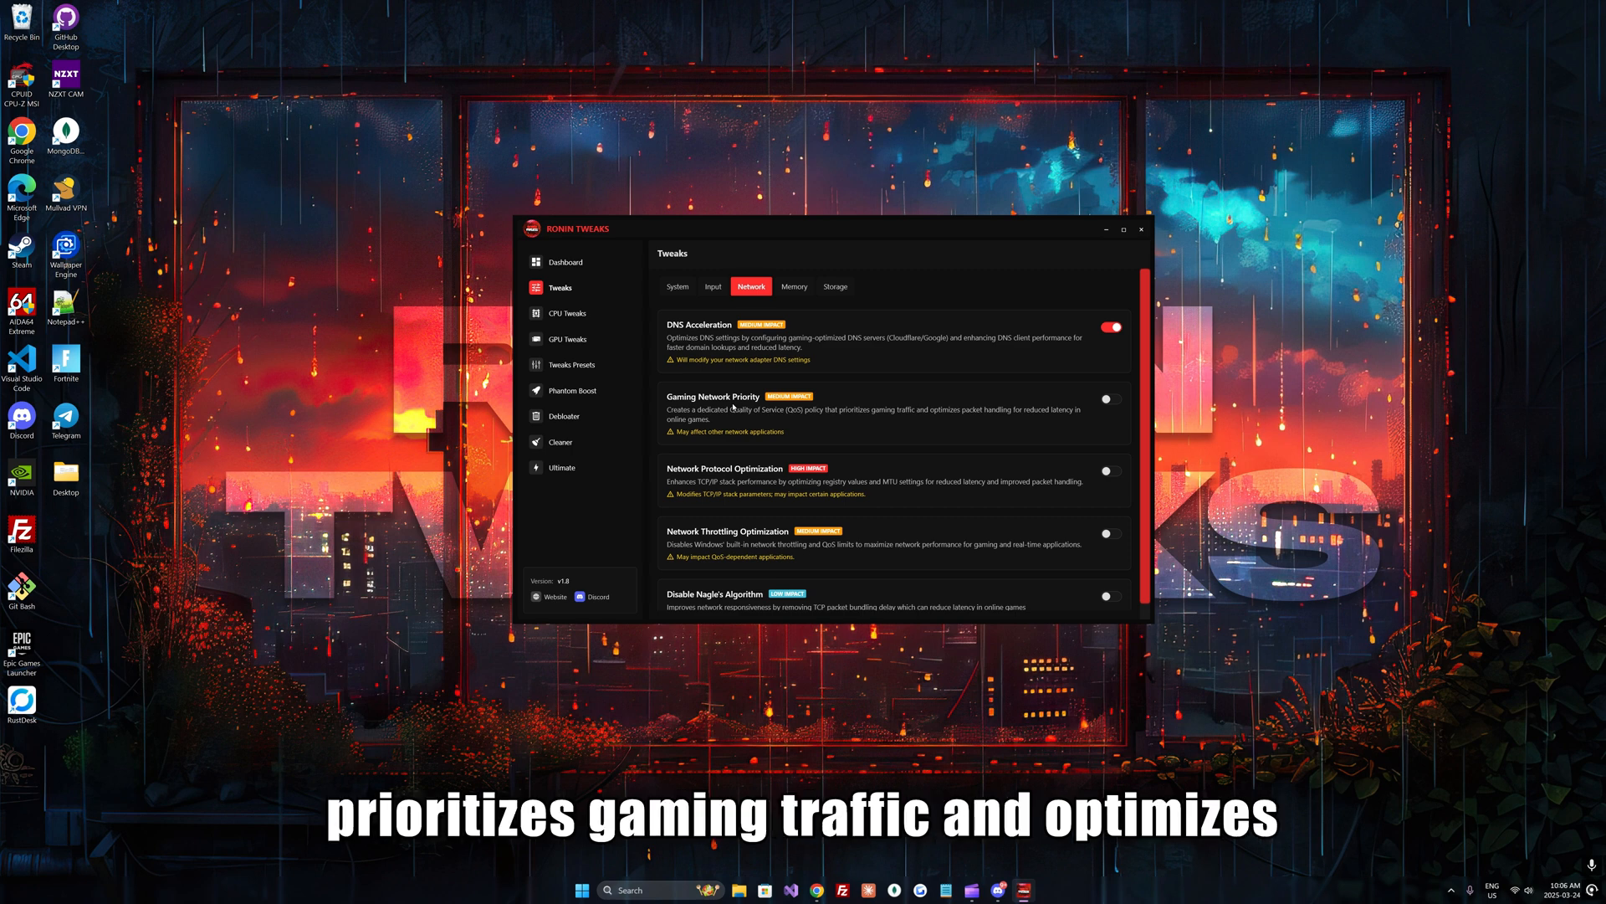
{"action": "mouse_move", "coordinate": [793, 427]}
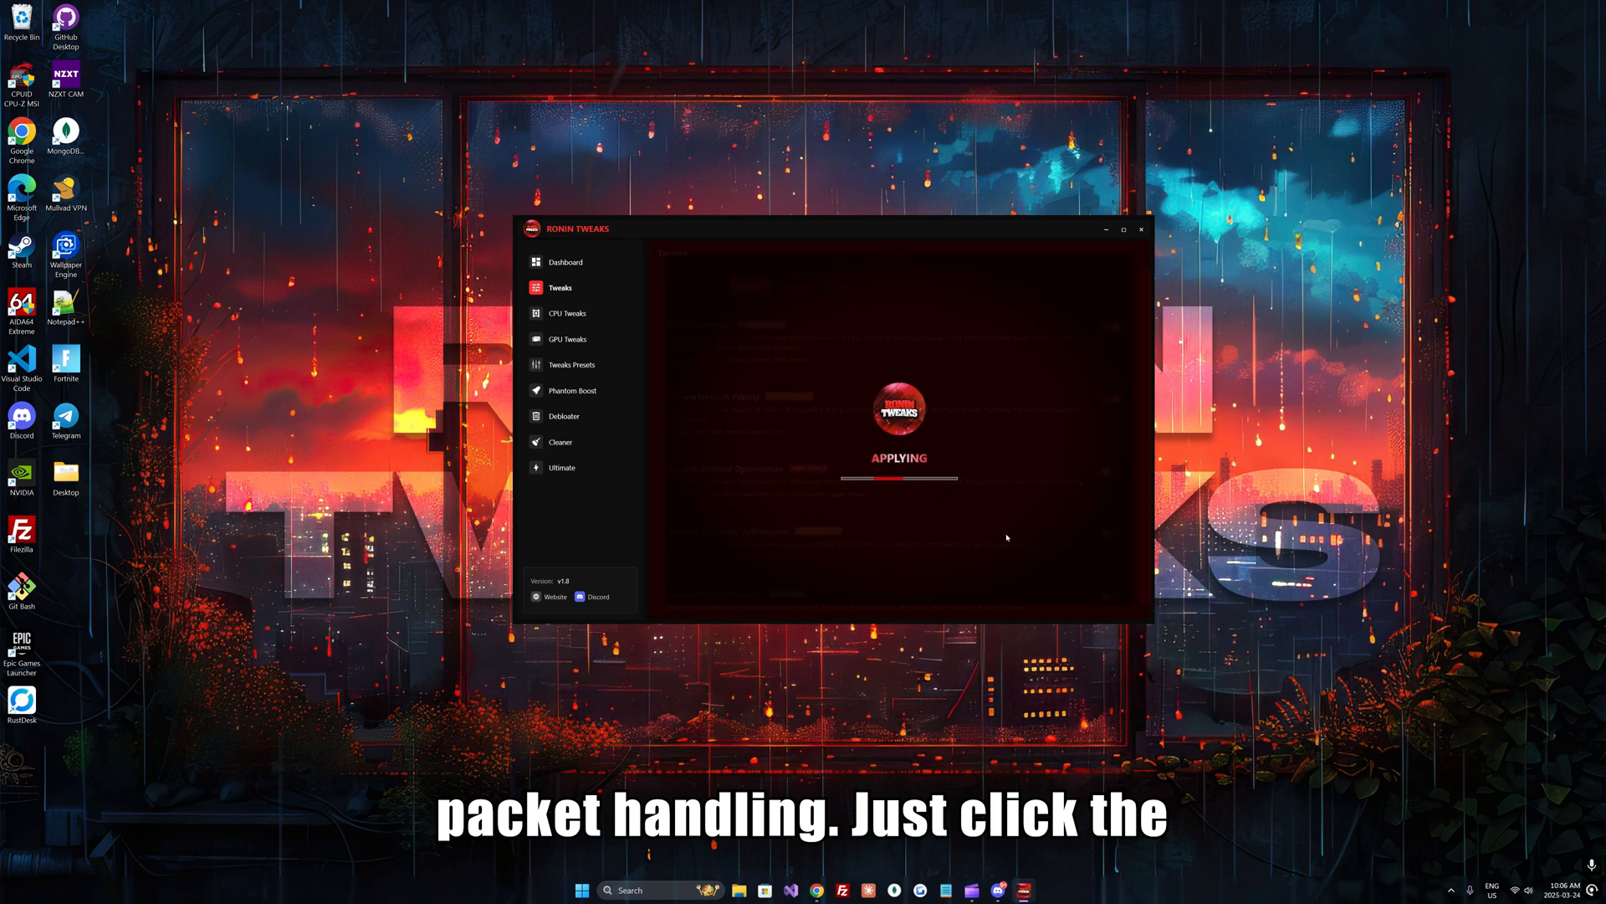
{"action": "mouse_move", "coordinate": [875, 485]}
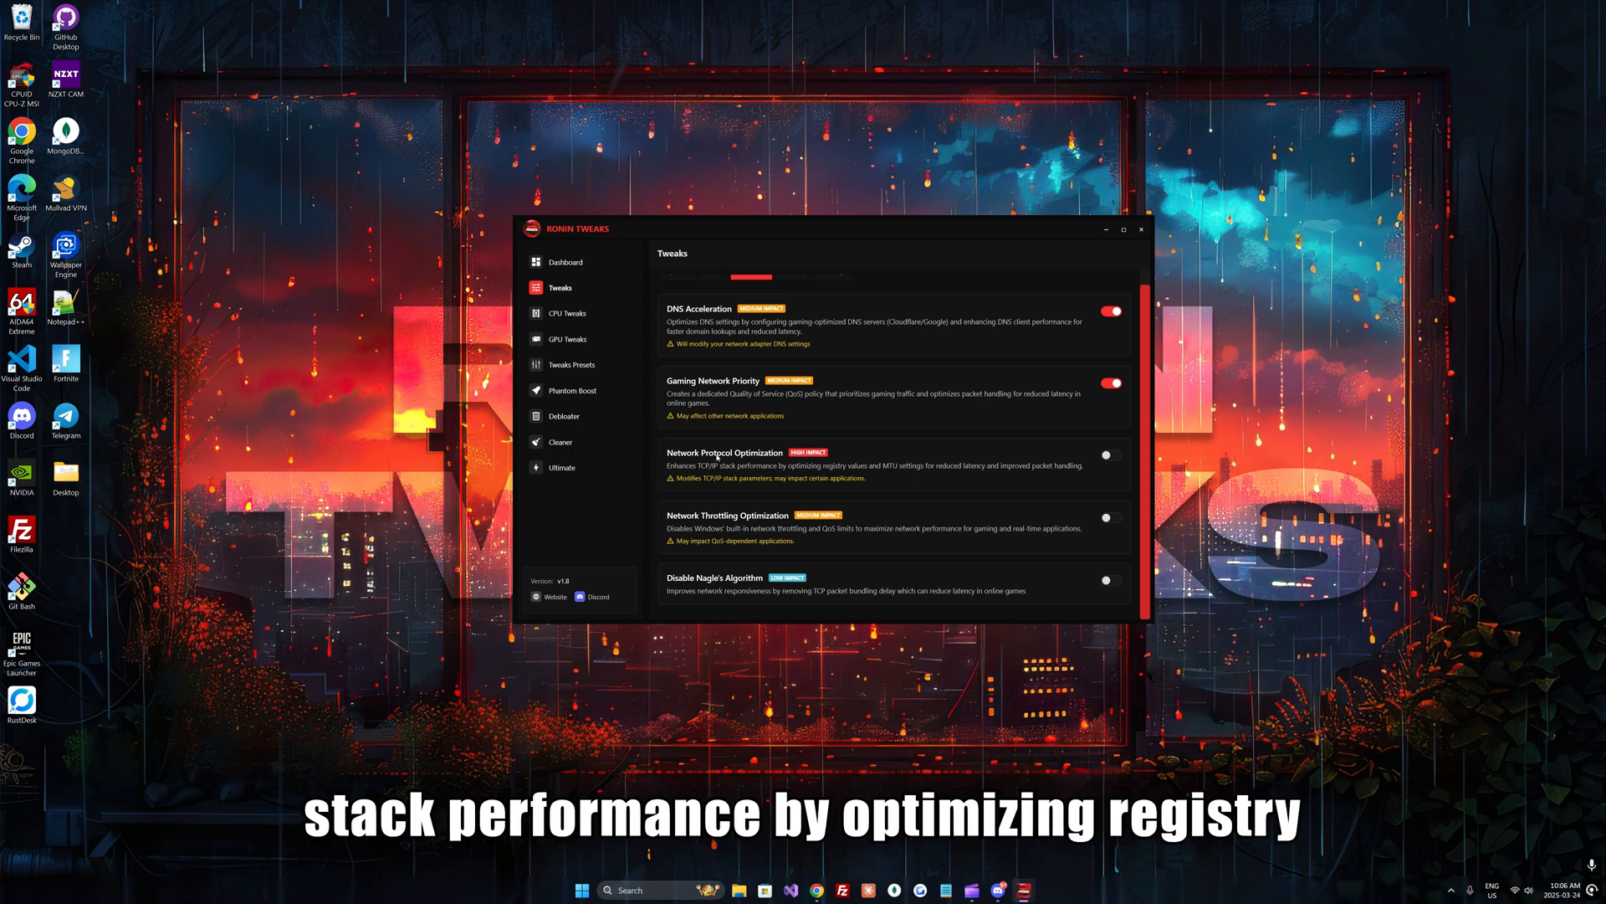
{"action": "mouse_move", "coordinate": [1109, 455]}
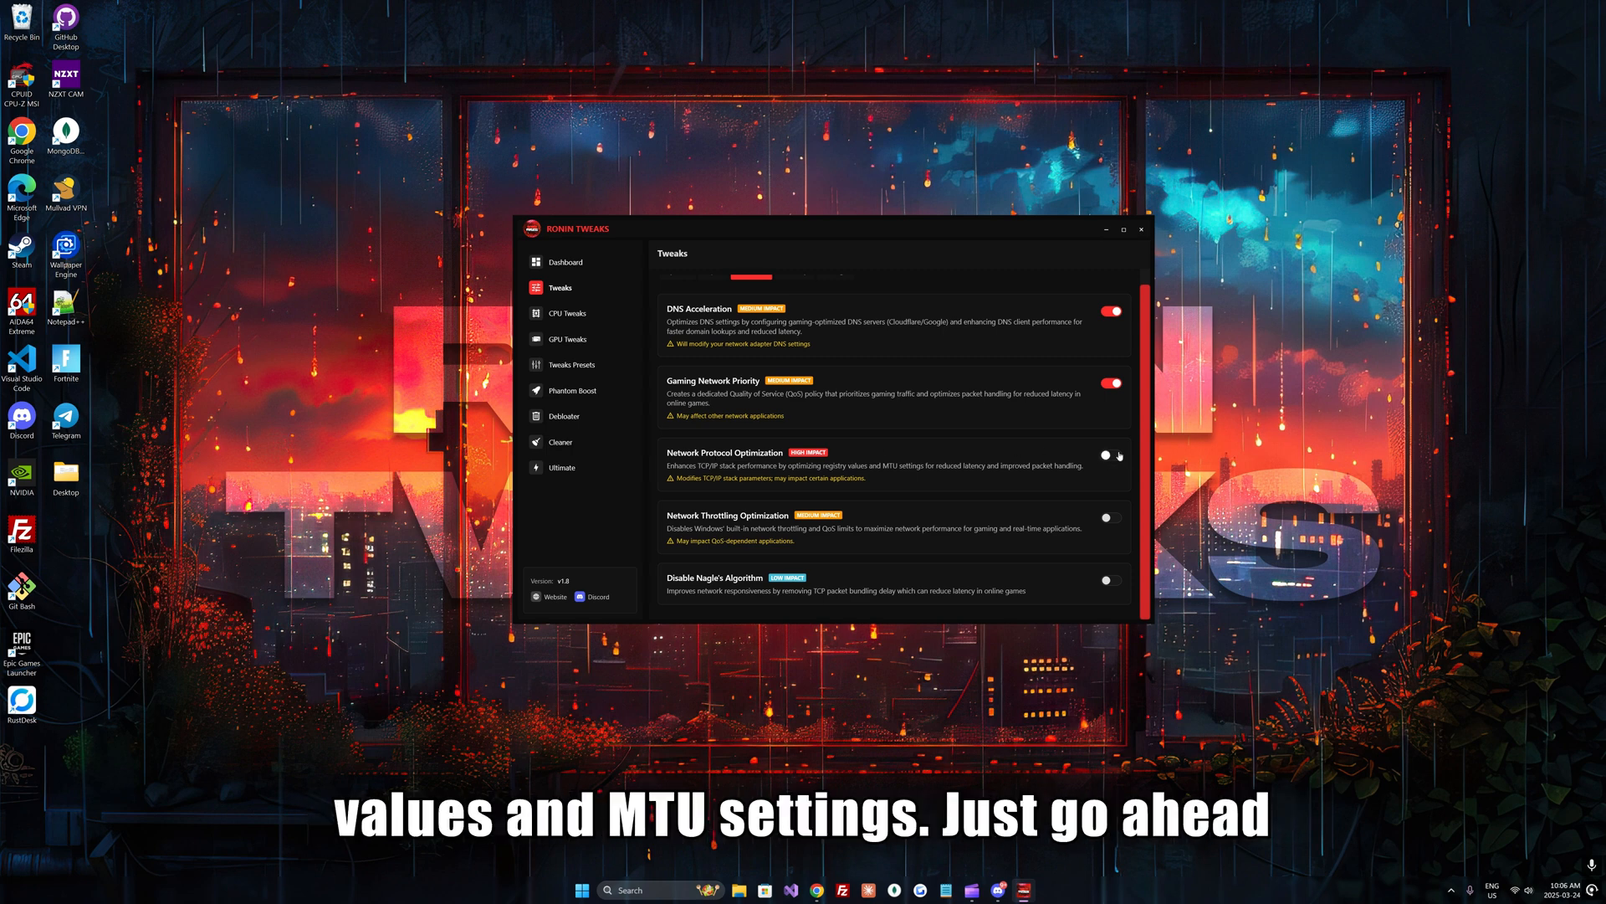
Switch on Network Protocol Optimization among the remaining Network tweaks.
{"action": "left_click", "coordinate": [1107, 453]}
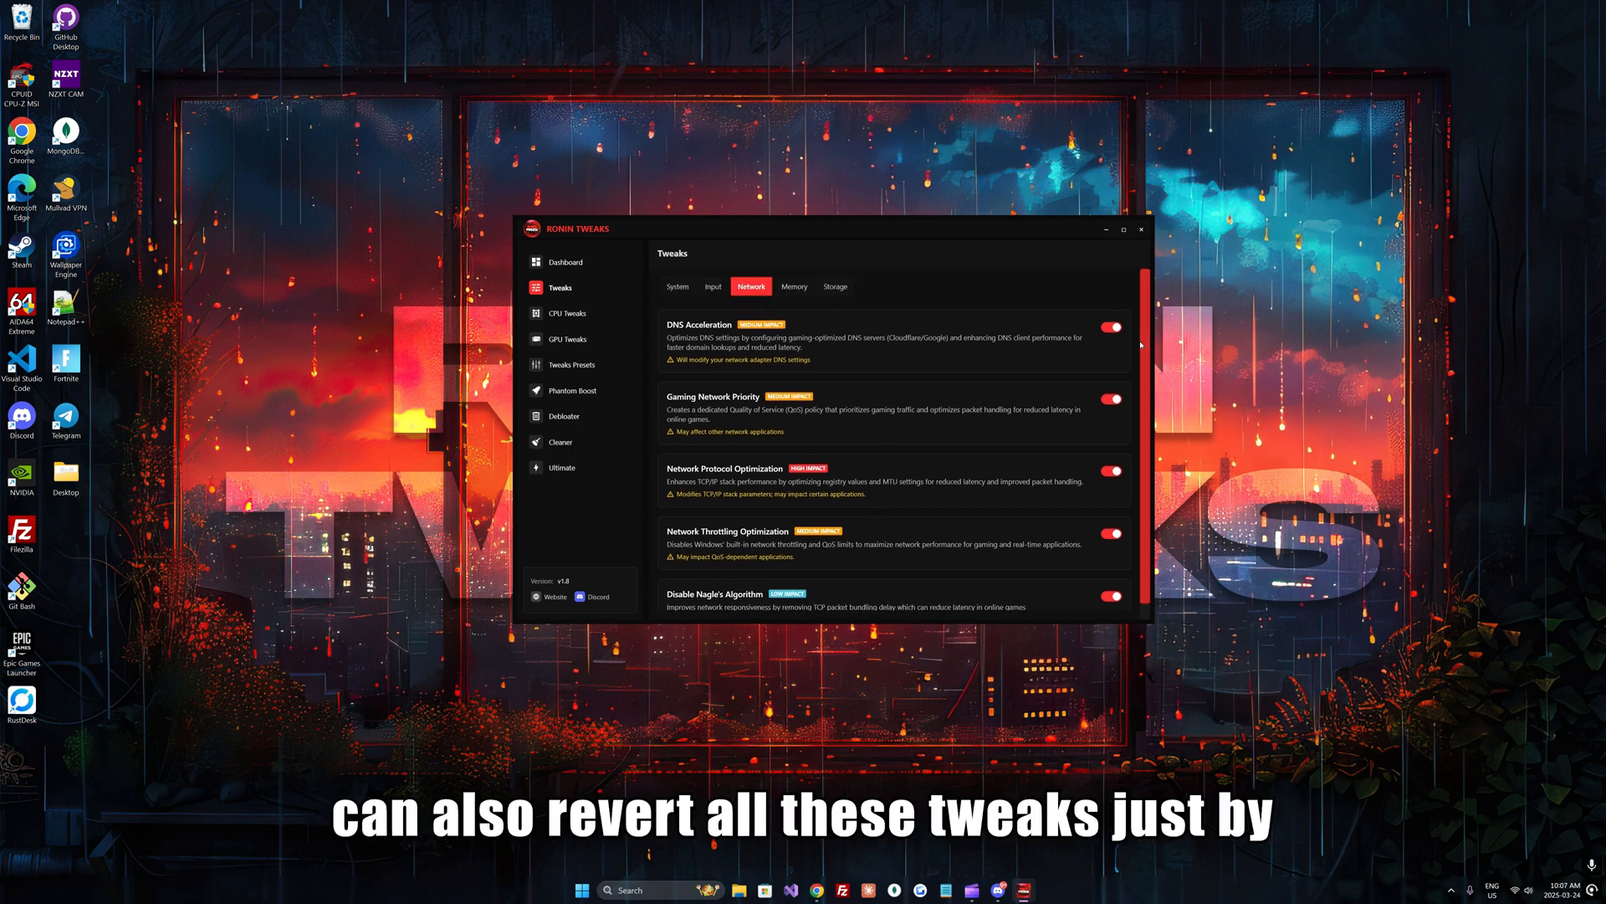
{"action": "scroll", "scroll_direction": "up", "scroll_amount": 3}
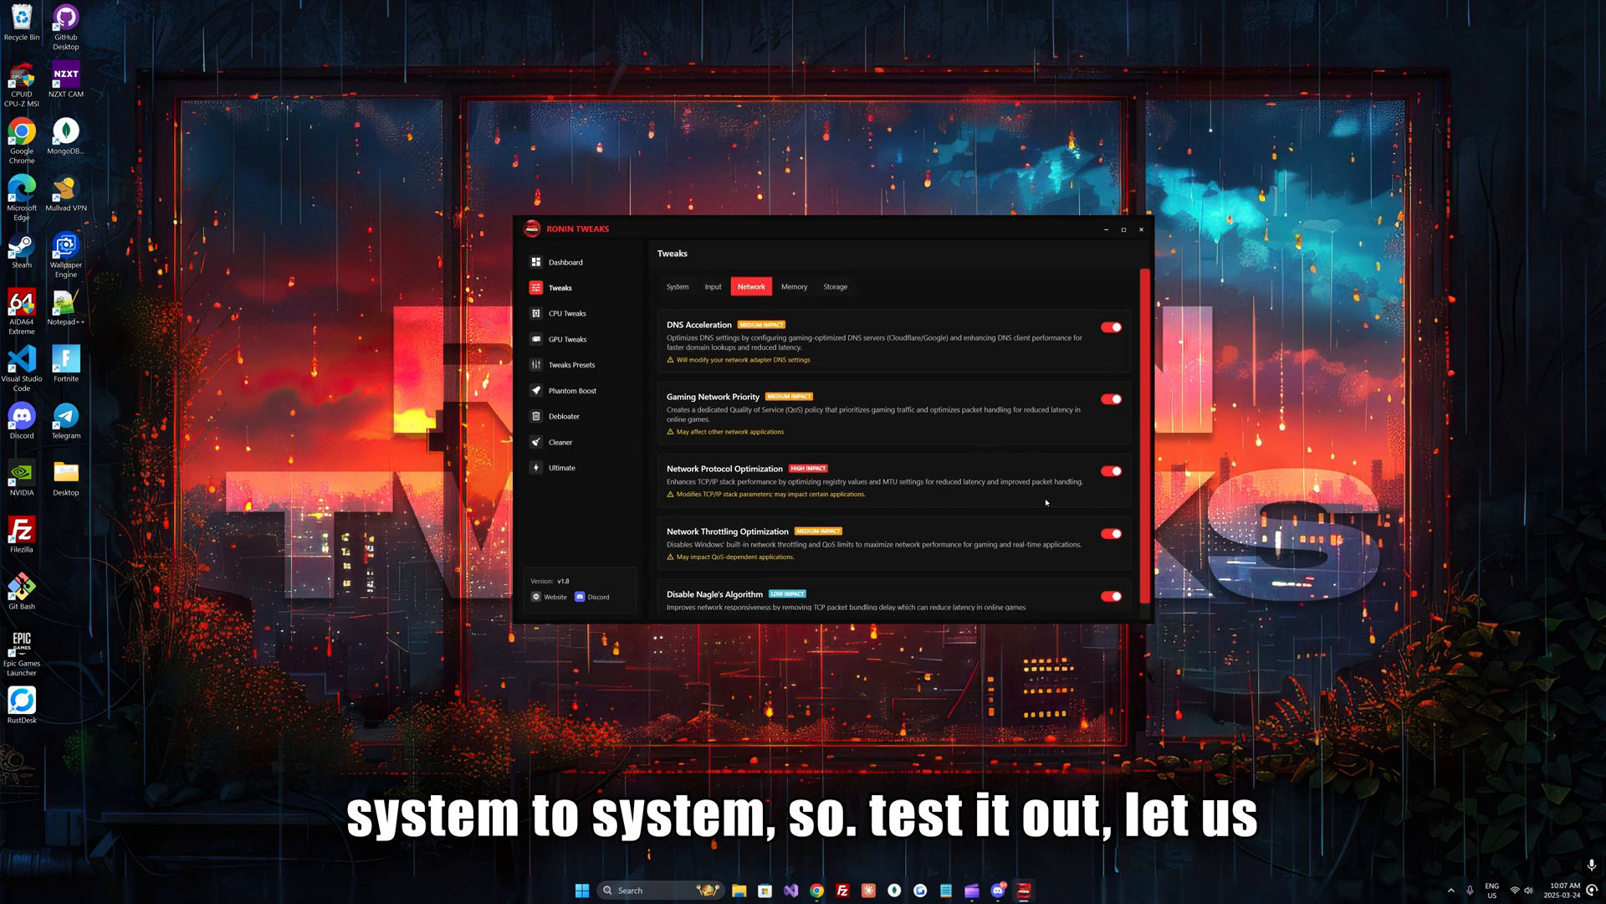
{"action": "mouse_move", "coordinate": [1032, 495]}
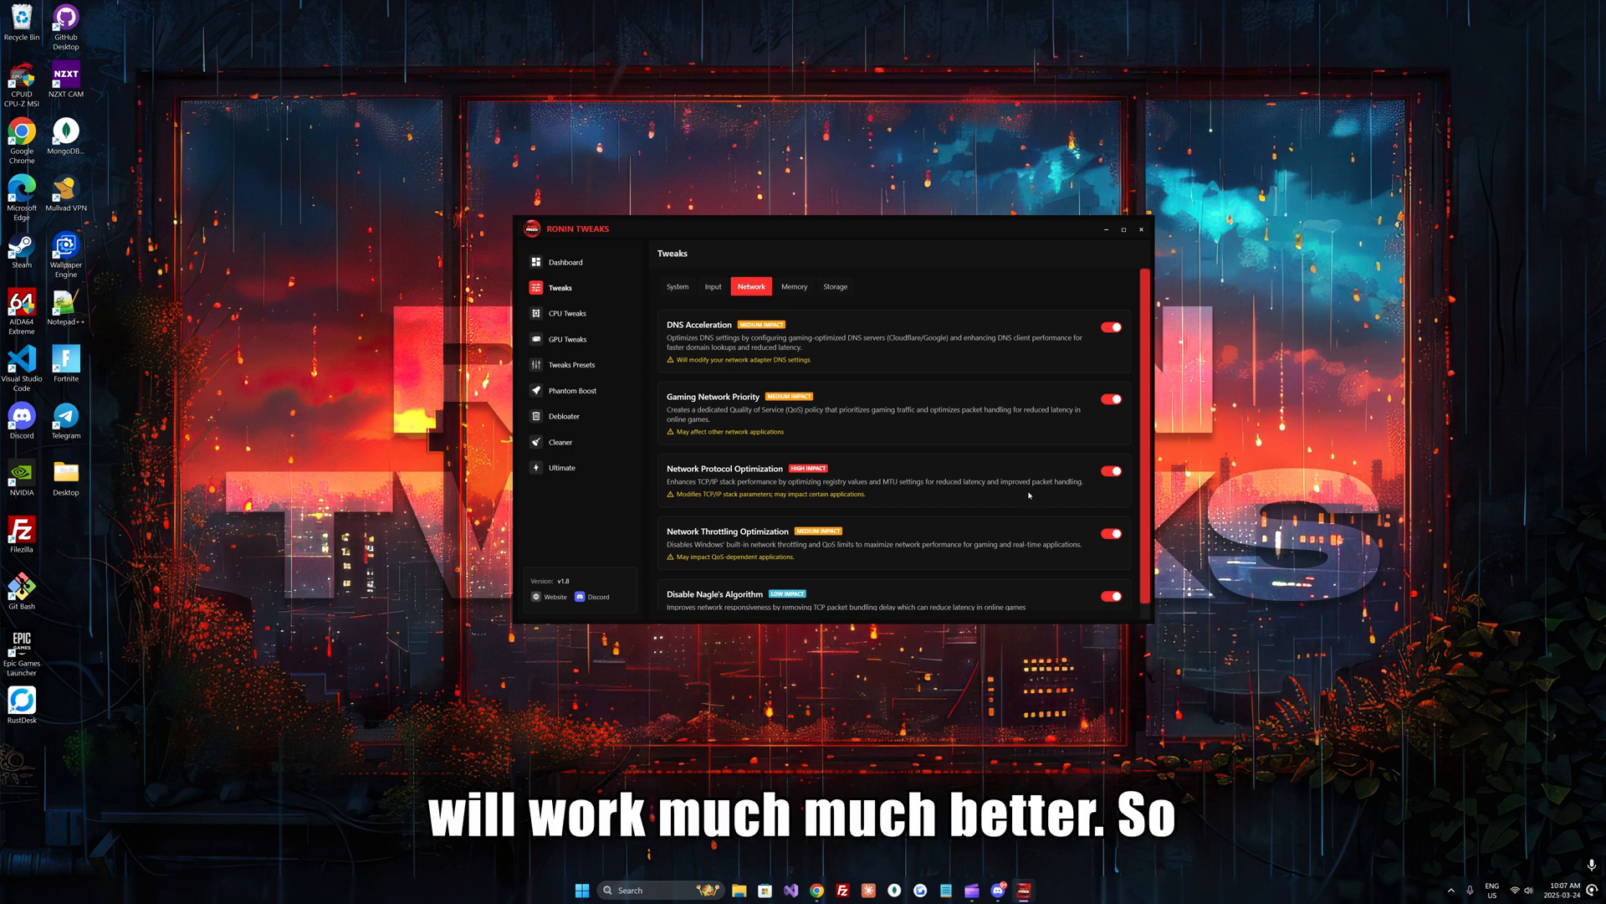
{"action": "mouse_move", "coordinate": [925, 480]}
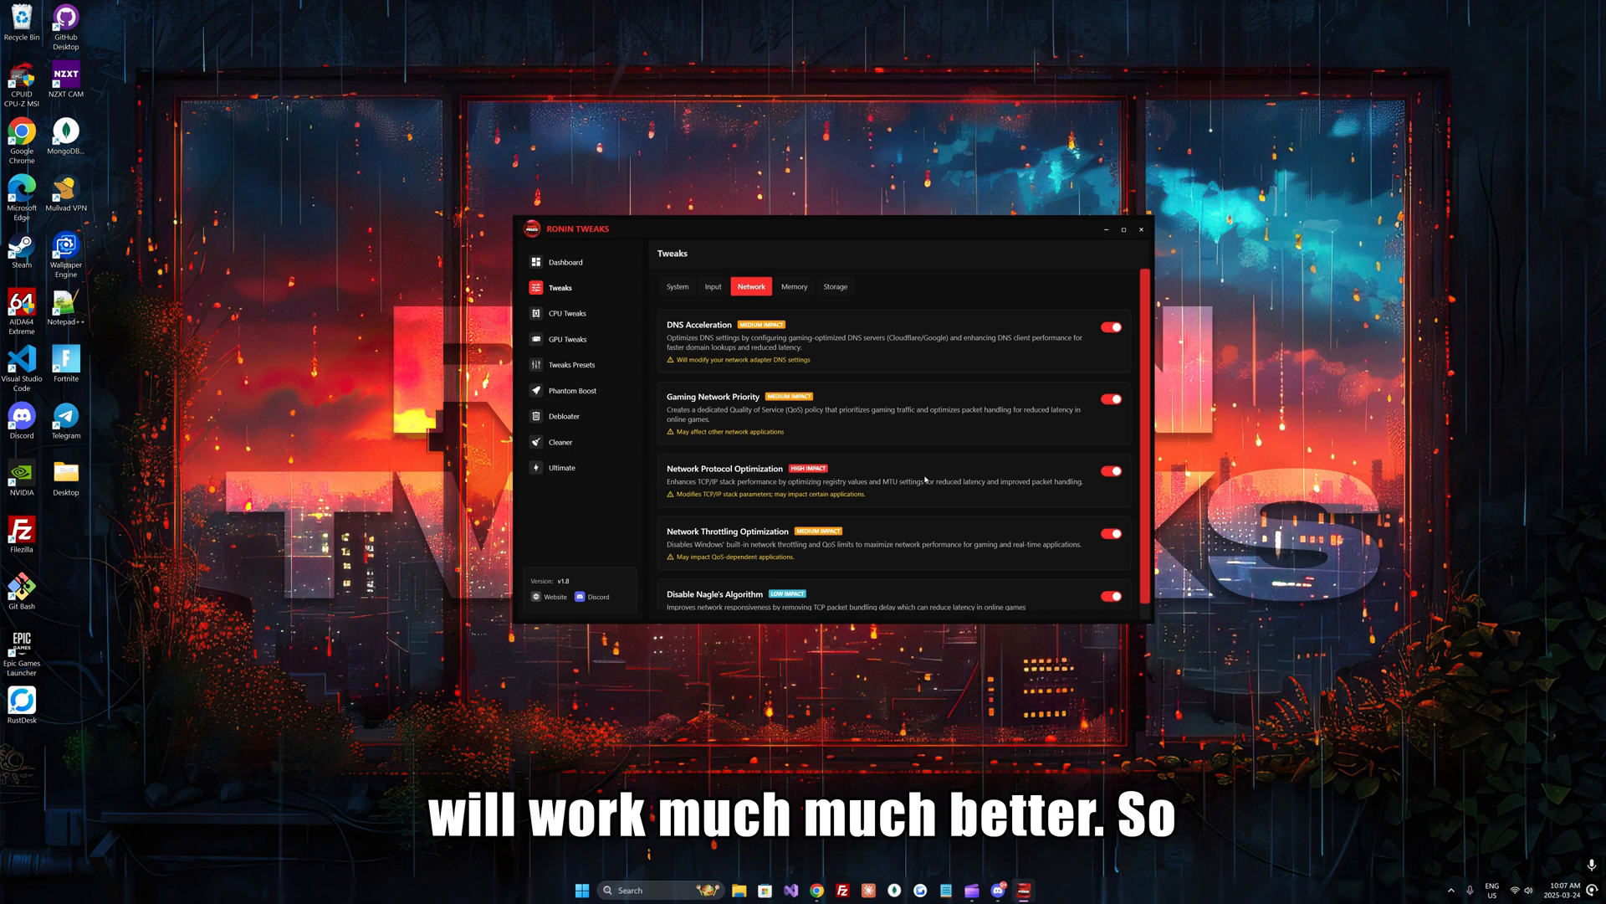